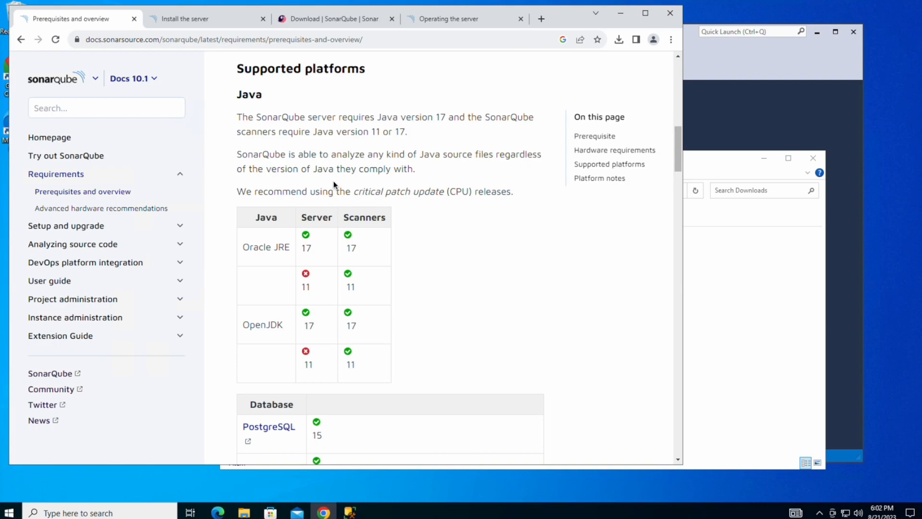
pyautogui.moveTo(394, 81)
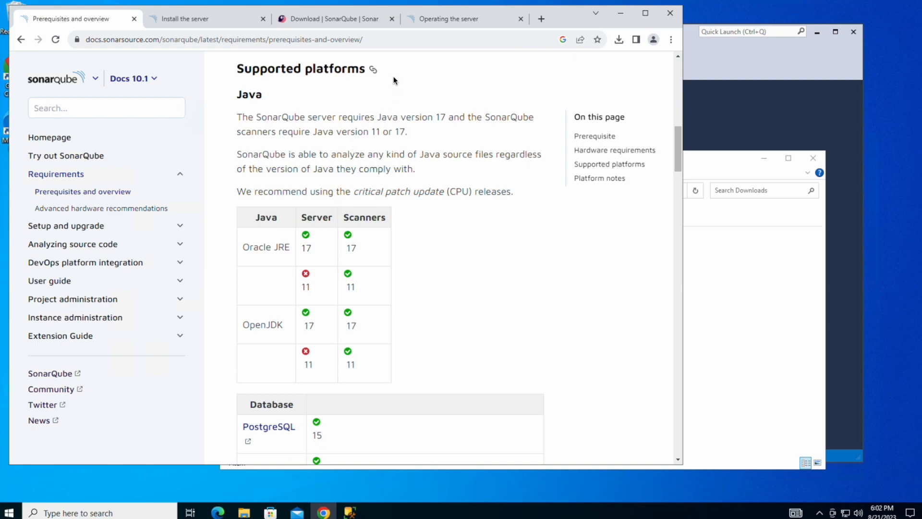
pyautogui.moveTo(465, 148)
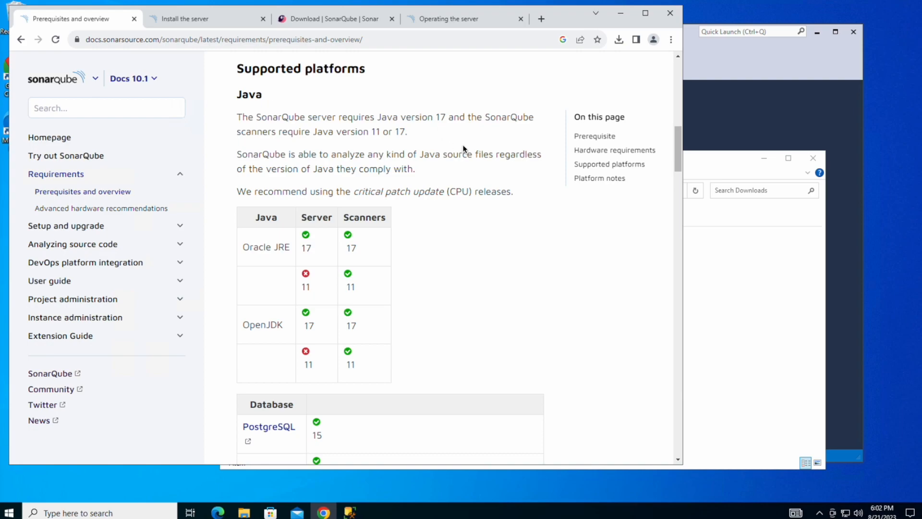
# Step: Select the SonarQube Docs page address on the Java 17 supported-platforms page
pyautogui.click(406, 39)
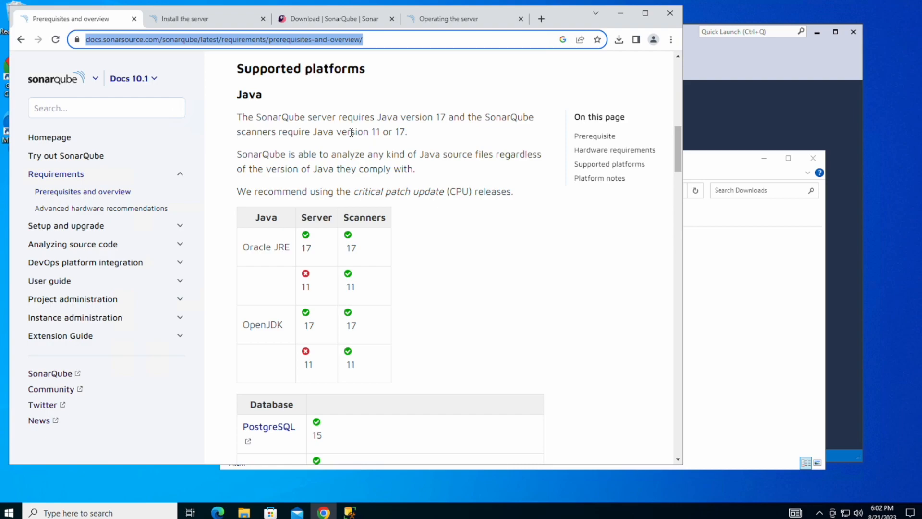
pyautogui.moveTo(302, 101)
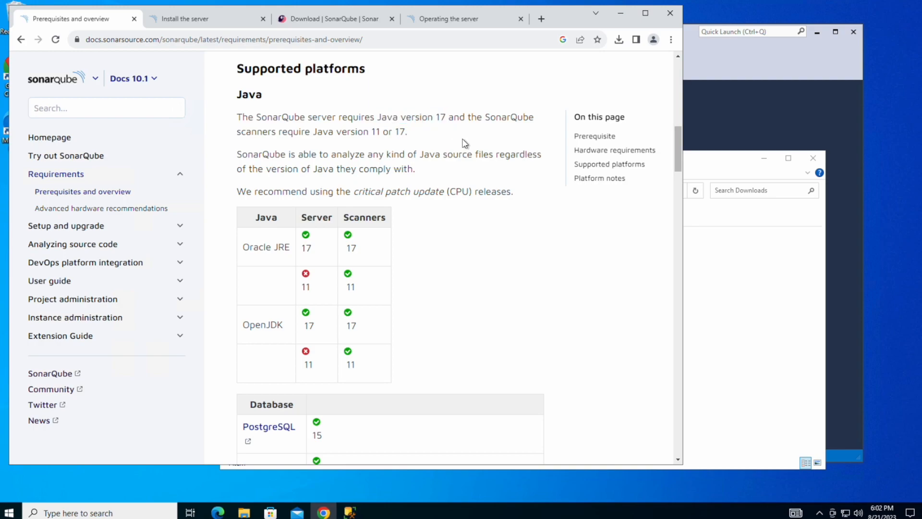
pyautogui.moveTo(264, 250)
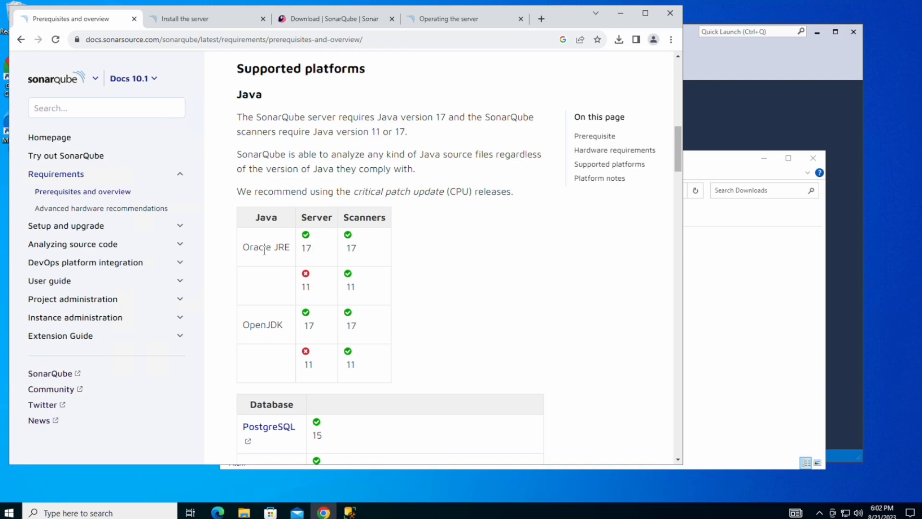
pyautogui.moveTo(267, 329)
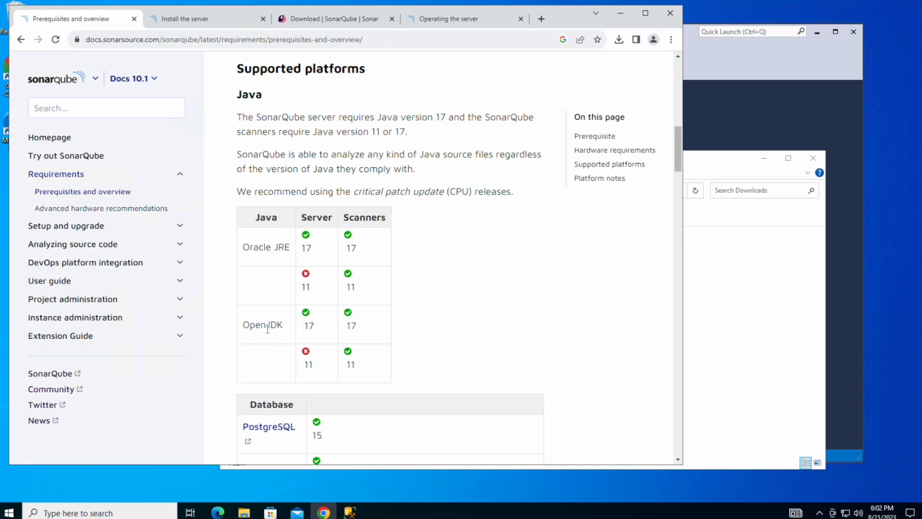
pyautogui.moveTo(117, 509)
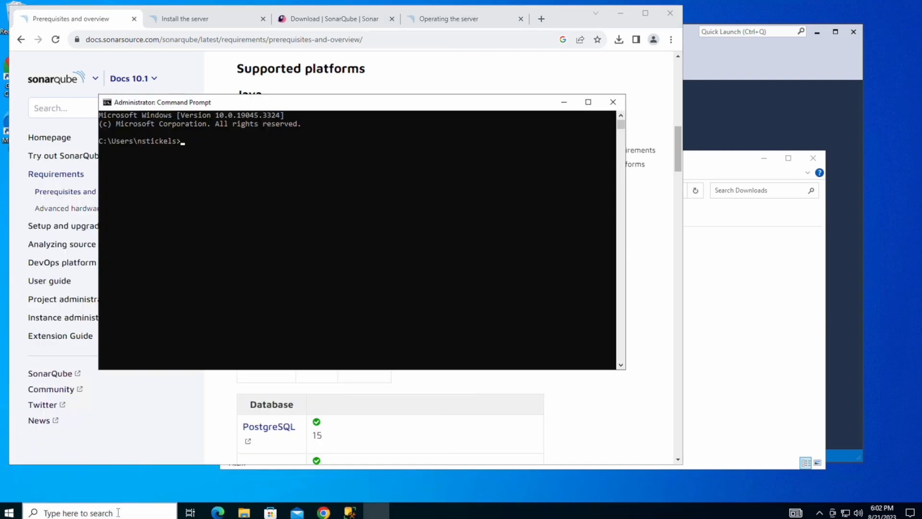
# Step: Run java -version in Command Prompt, confirming Java 17.0.8 LTS is installed
pyautogui.write('java -version')
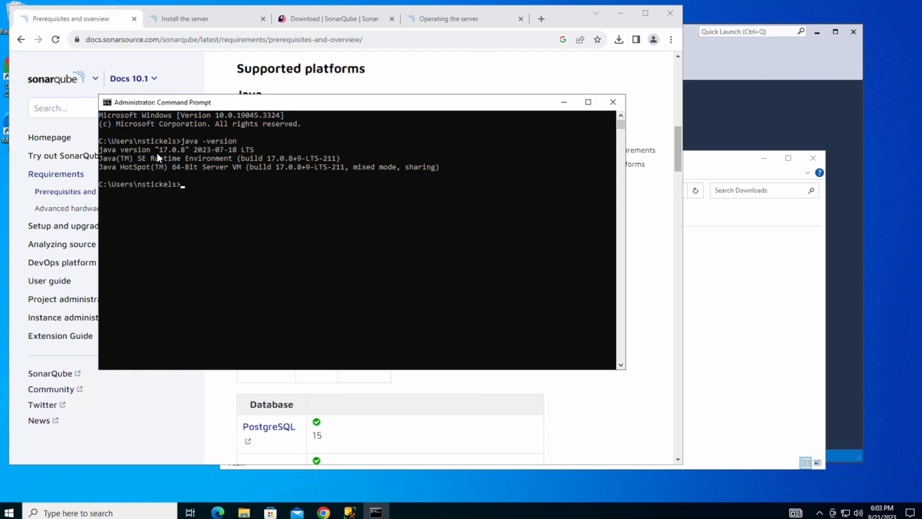
pyautogui.moveTo(176, 160)
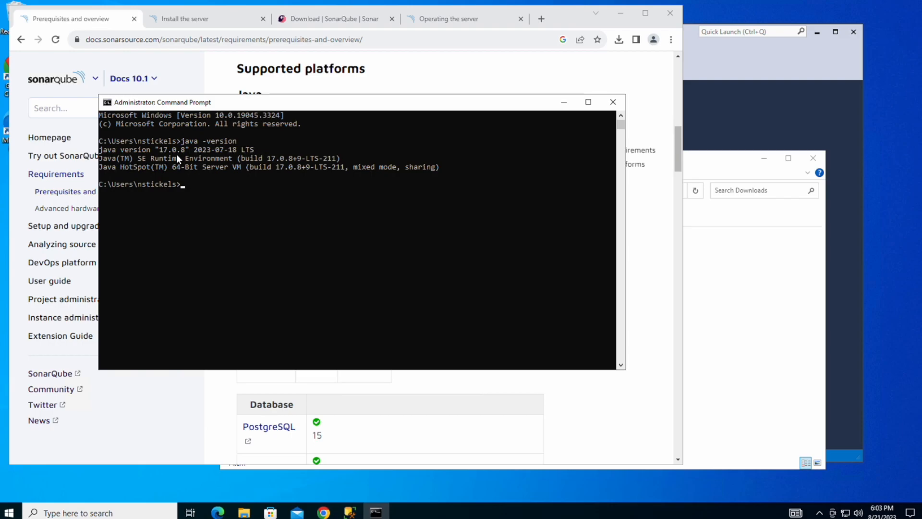
pyautogui.moveTo(233, 392)
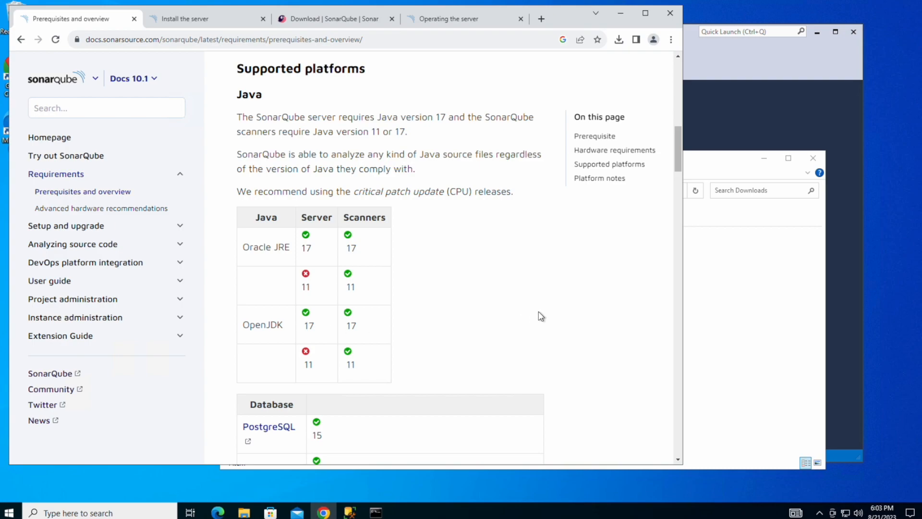
# Step: Scroll the prerequisites page past PostgreSQL to the Microsoft SQL Server database rows
pyautogui.scroll(-3)
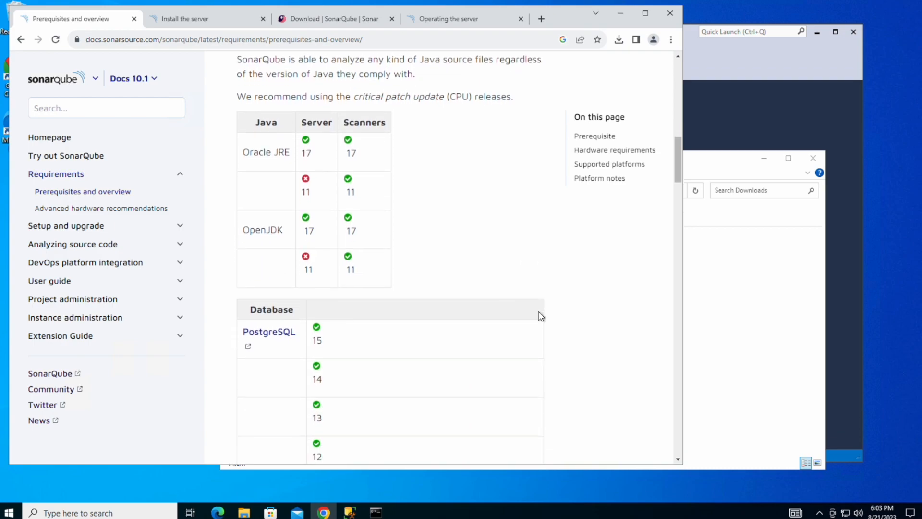
pyautogui.scroll(-3)
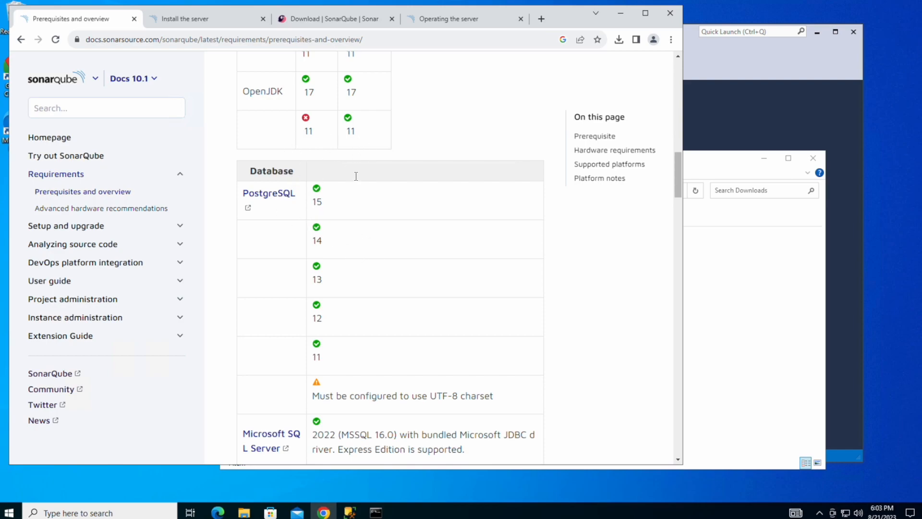
pyautogui.scroll(-3)
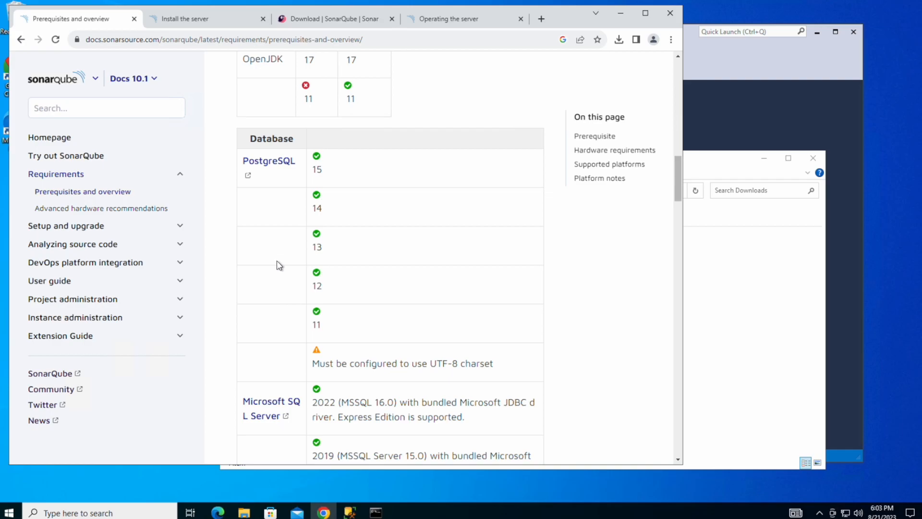
pyautogui.scroll(-3)
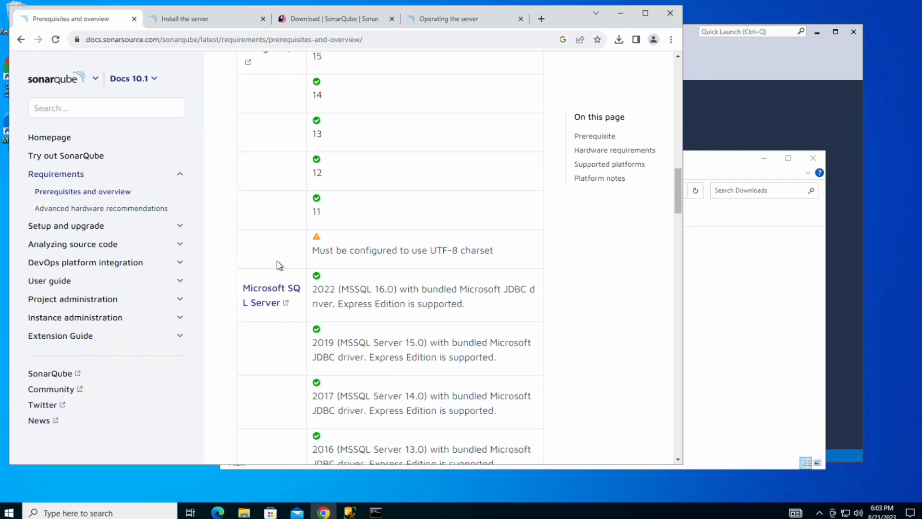
pyautogui.scroll(-3)
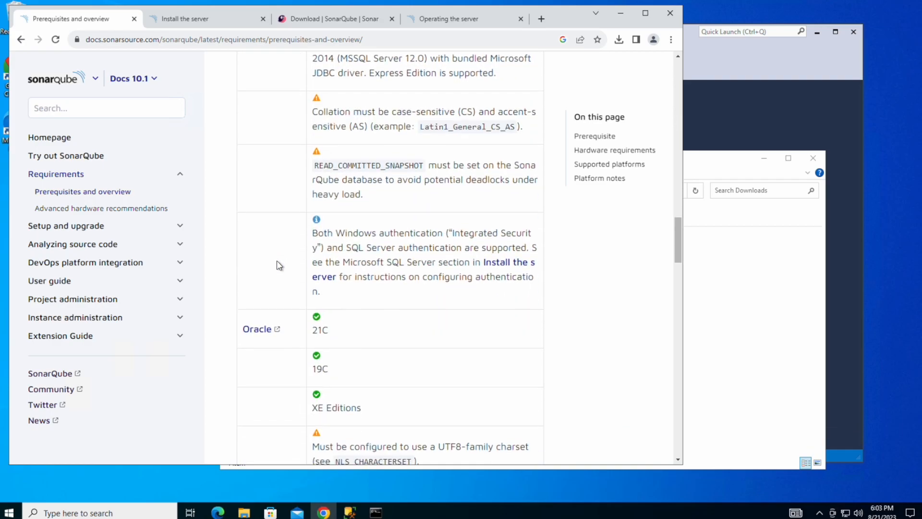
pyautogui.scroll(-3)
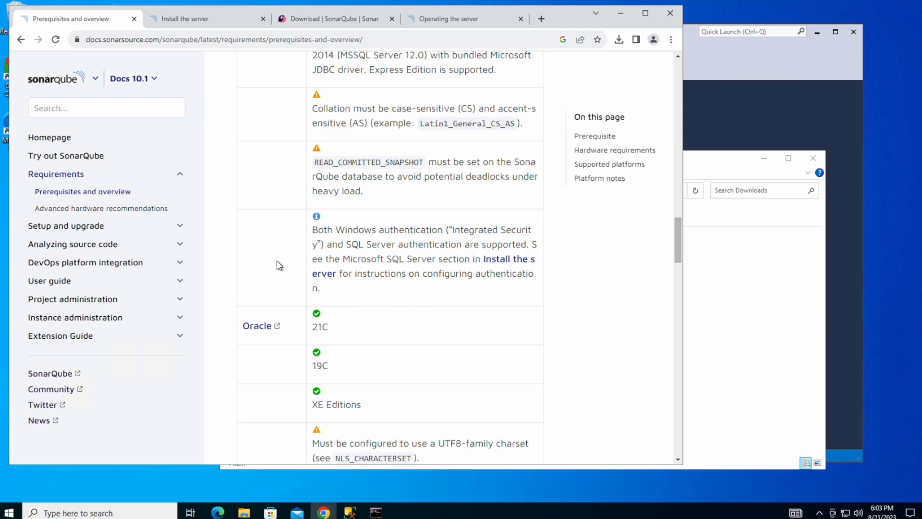
# Step: Open Install the server and expand the Microsoft SQL Server database instructions
pyautogui.click(200, 18)
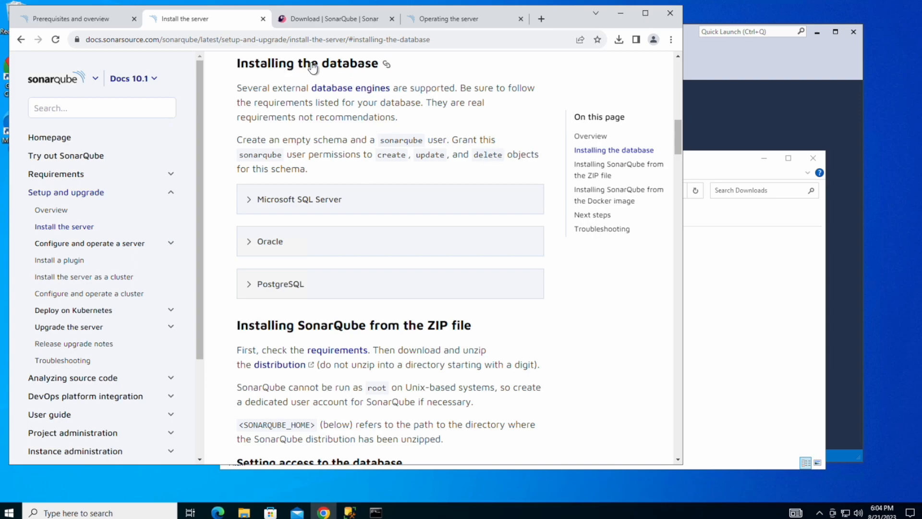
pyautogui.moveTo(314, 82)
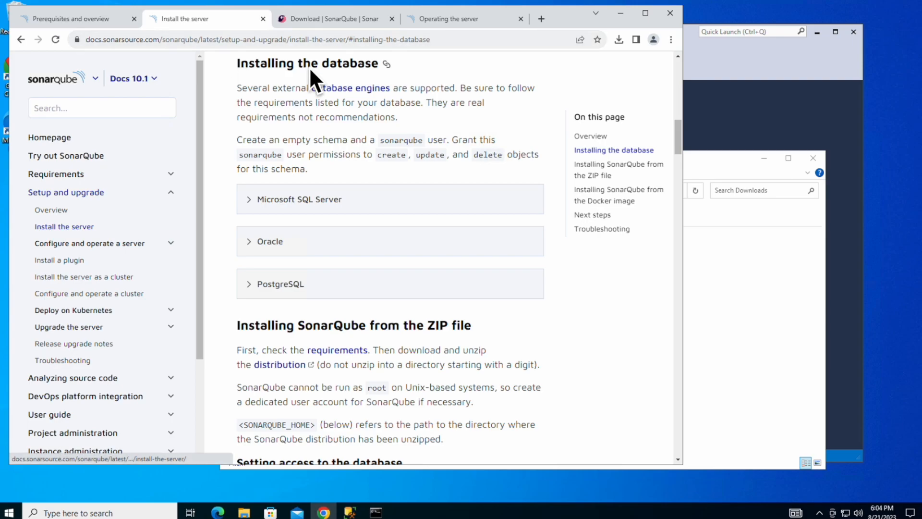
pyautogui.moveTo(318, 133)
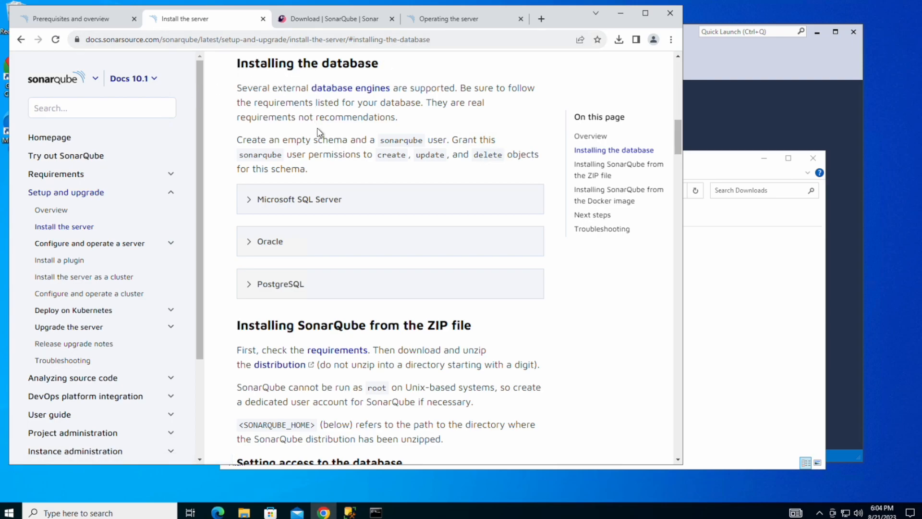
pyautogui.moveTo(358, 150)
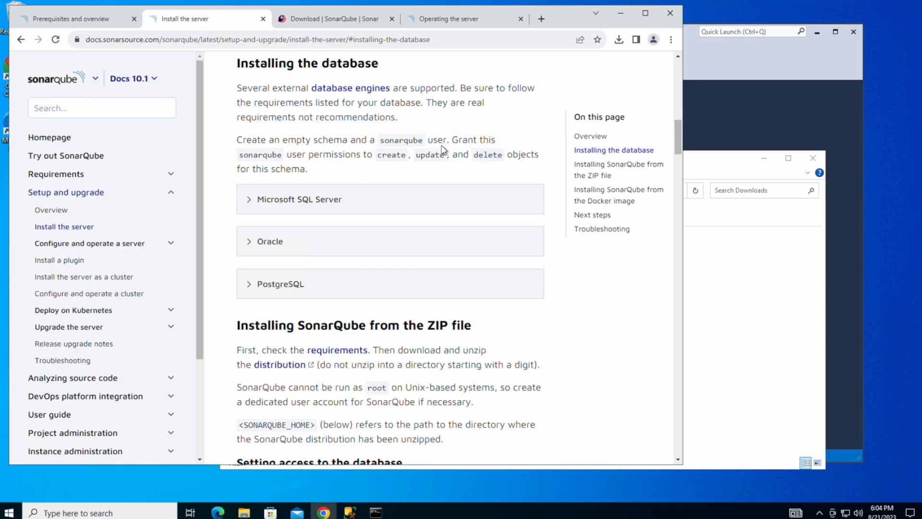
pyautogui.moveTo(388, 165)
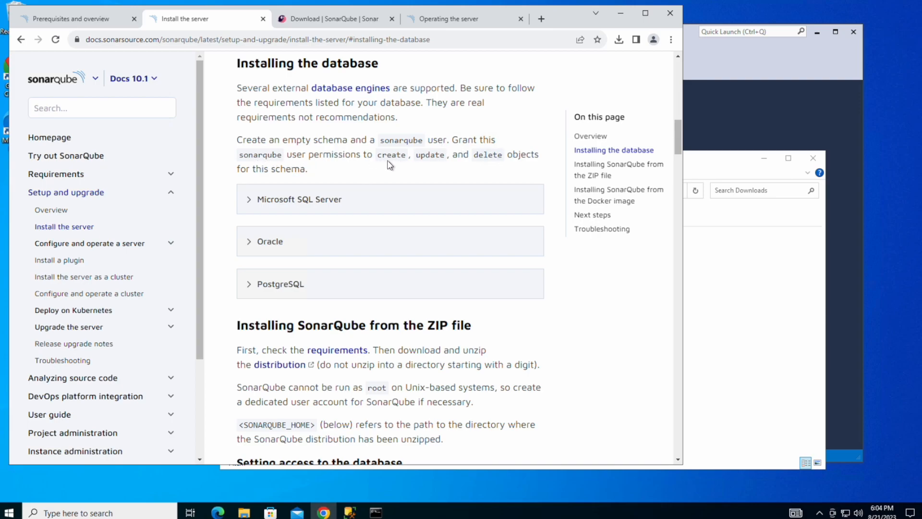
pyautogui.moveTo(408, 167)
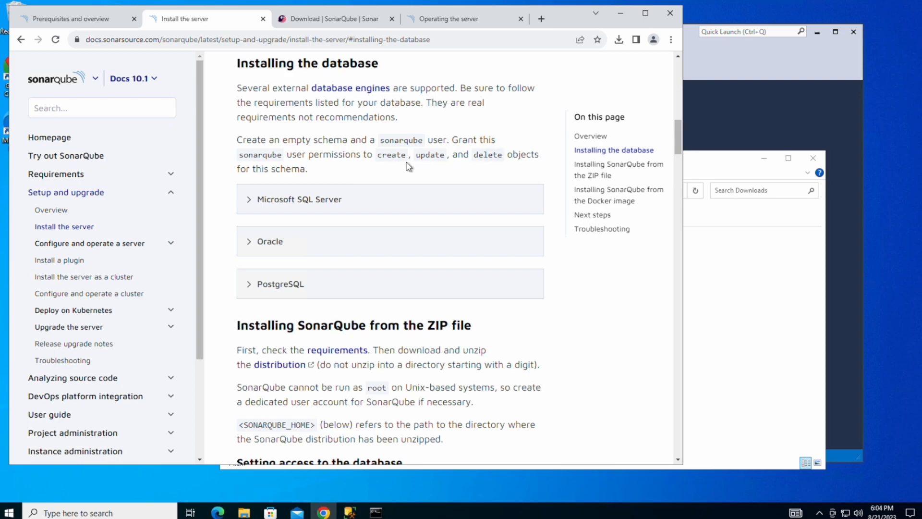
pyautogui.moveTo(338, 172)
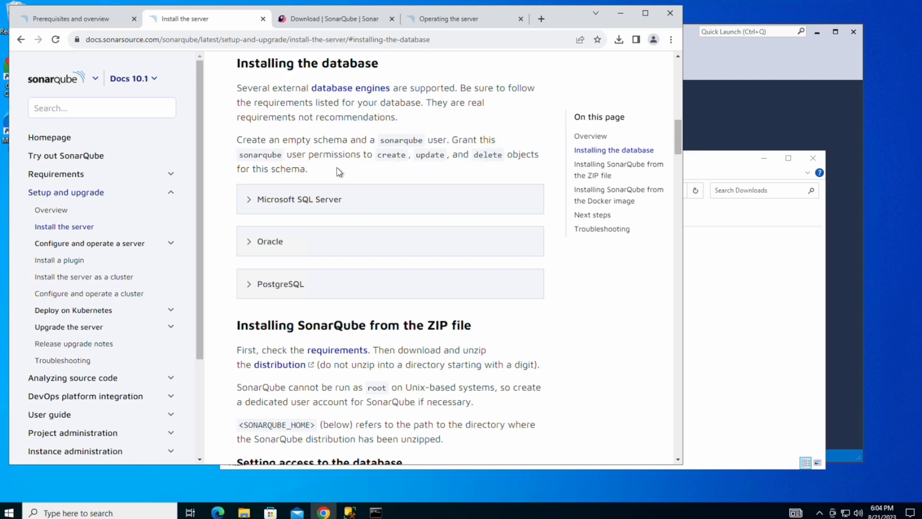
pyautogui.moveTo(370, 317)
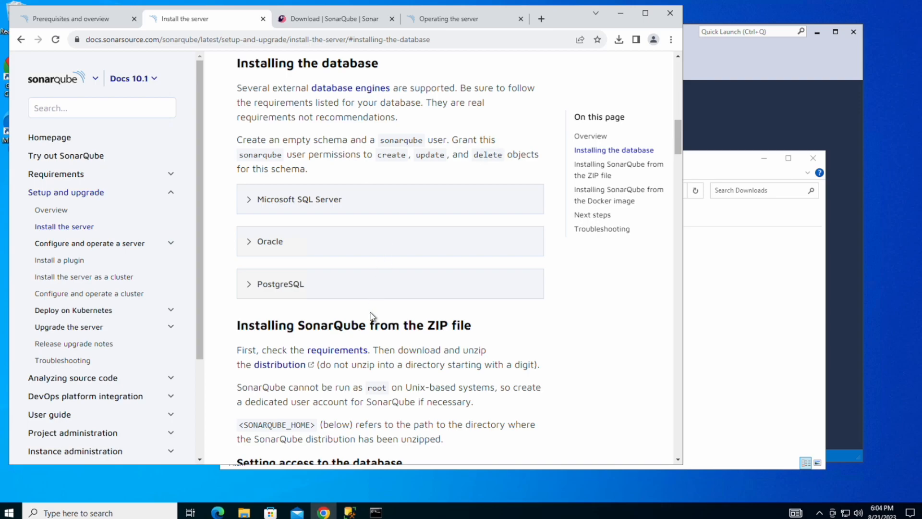
pyautogui.moveTo(366, 207)
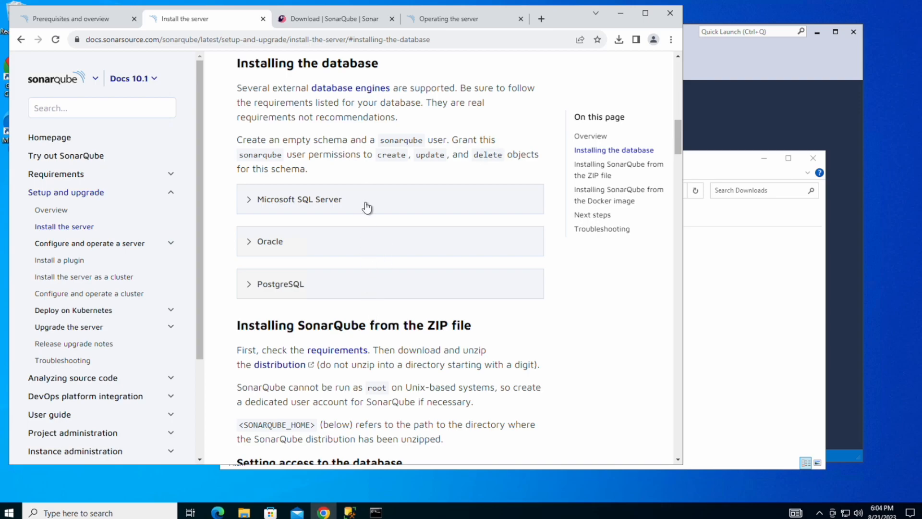
pyautogui.click(300, 199)
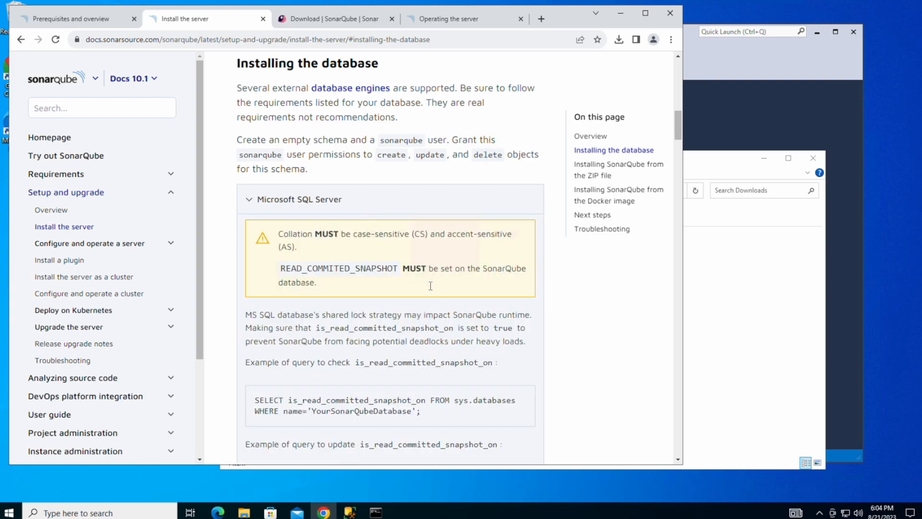
pyautogui.moveTo(387, 238)
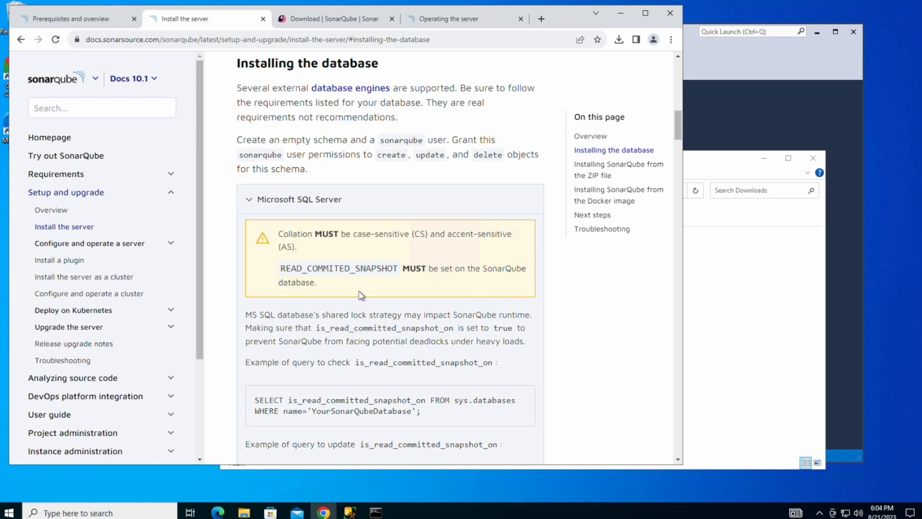
# Step: In SSMS, confirm the sonarqube database has a sonarqube user under Security
pyautogui.click(349, 512)
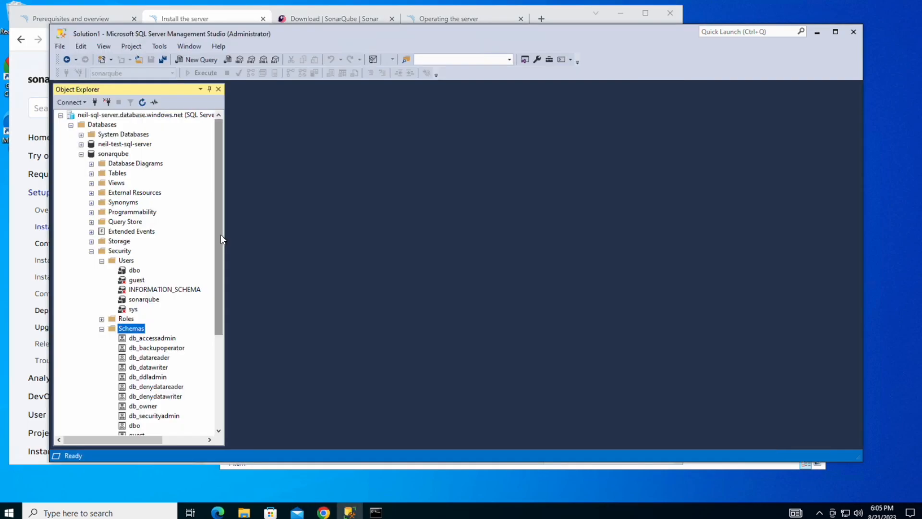
pyautogui.moveTo(137, 180)
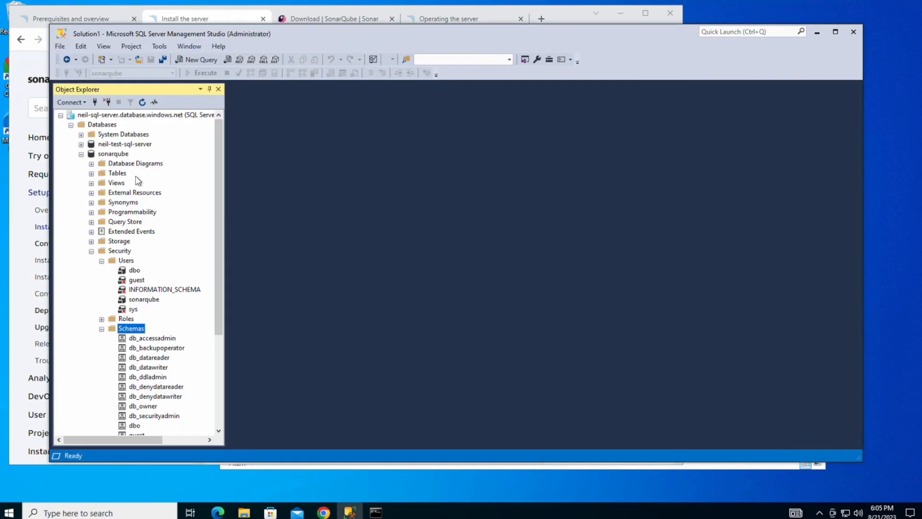
pyautogui.click(113, 154)
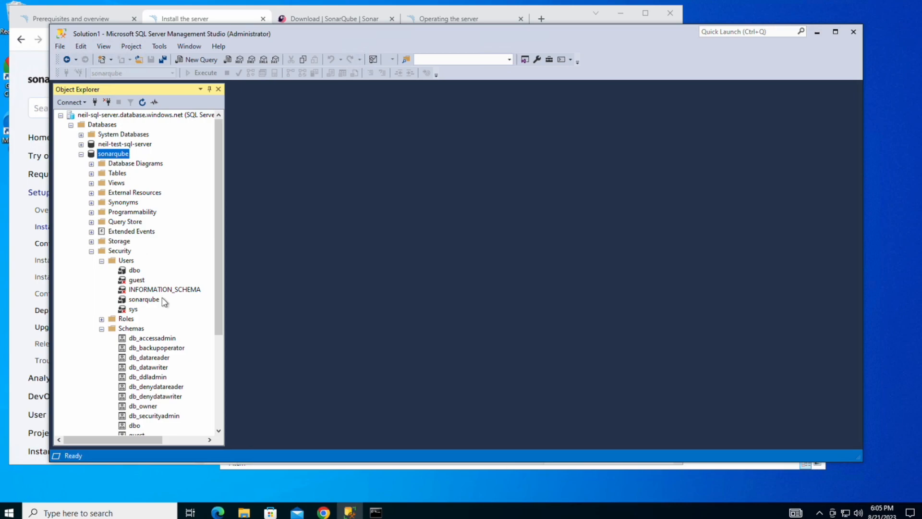
pyautogui.click(144, 300)
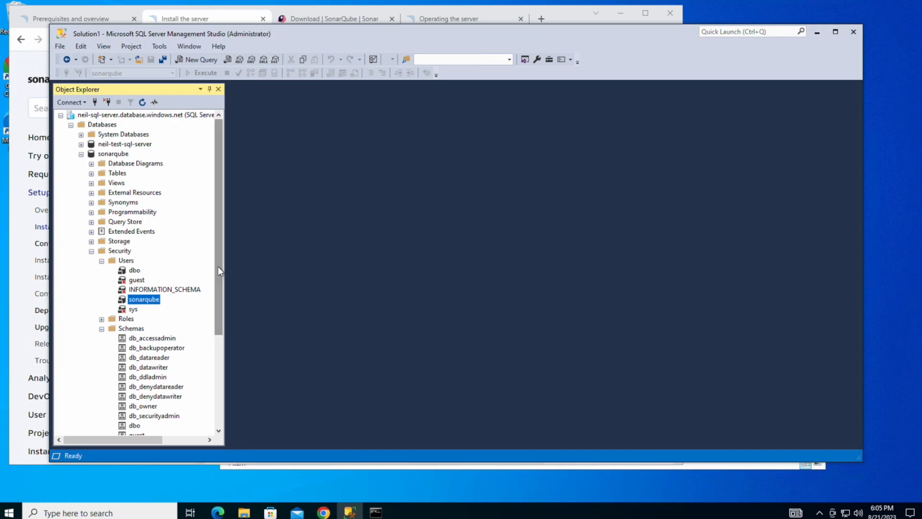
pyautogui.scroll(-3)
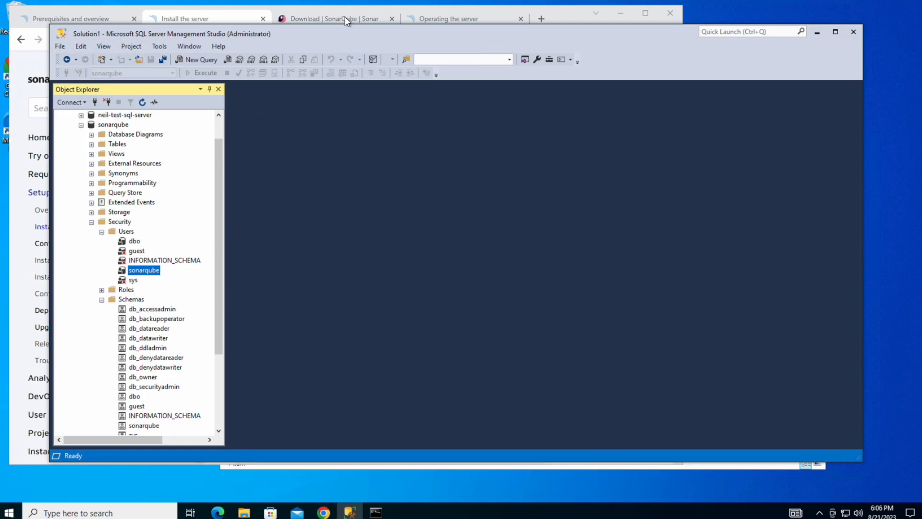
# Step: On the SonarQube downloads page, choose Developer Edition from the editions list
pyautogui.click(333, 18)
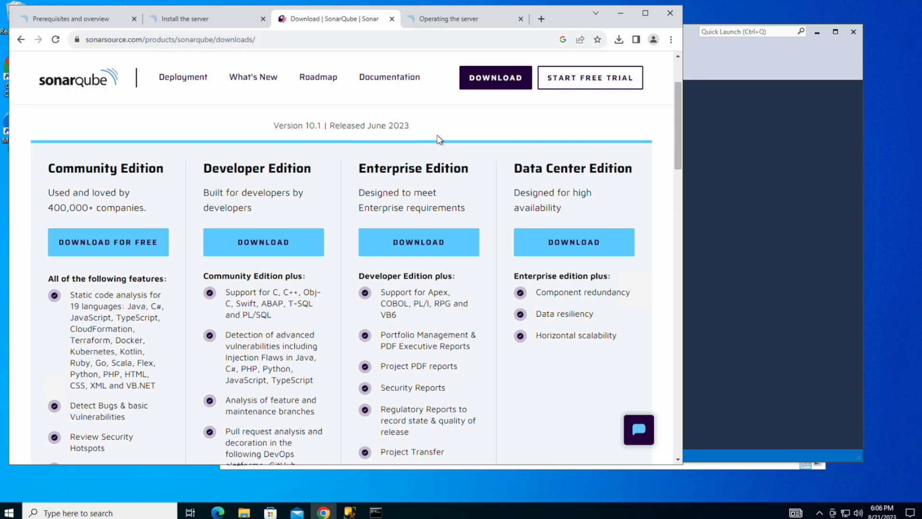
pyautogui.moveTo(574, 189)
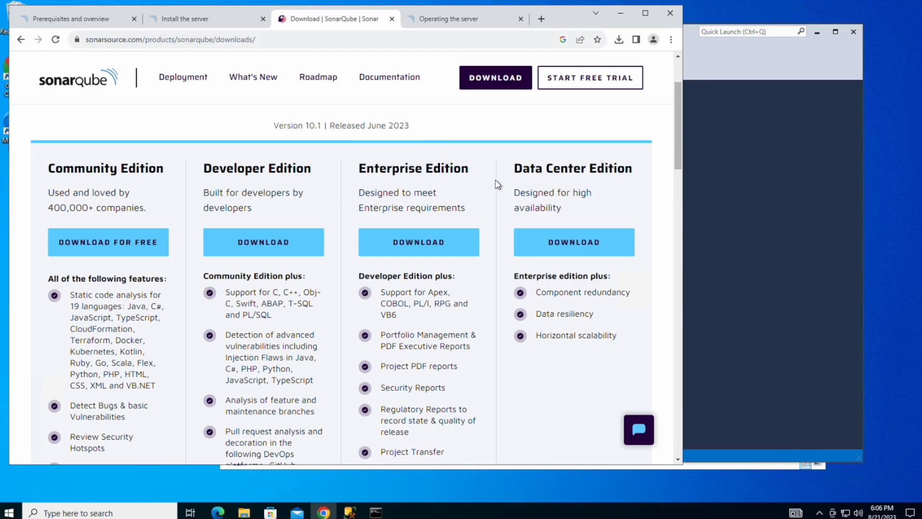
pyautogui.scroll(-3)
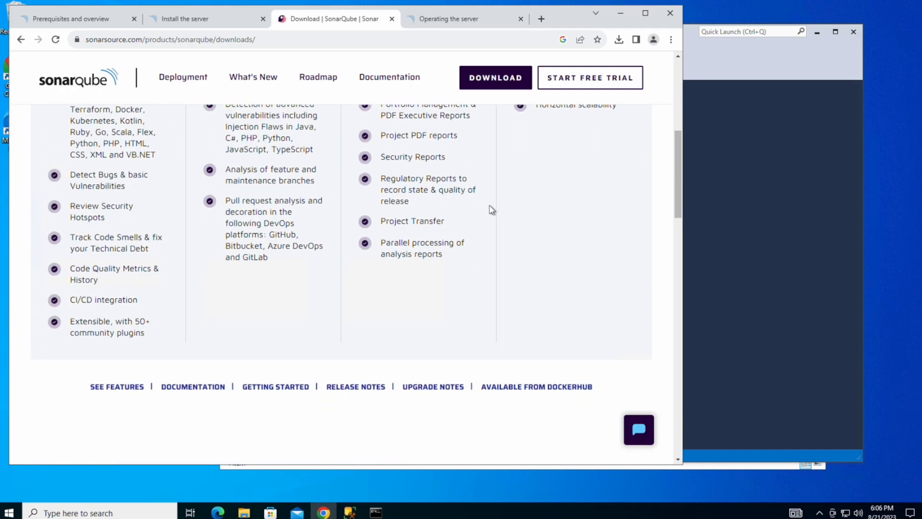
pyautogui.scroll(-3)
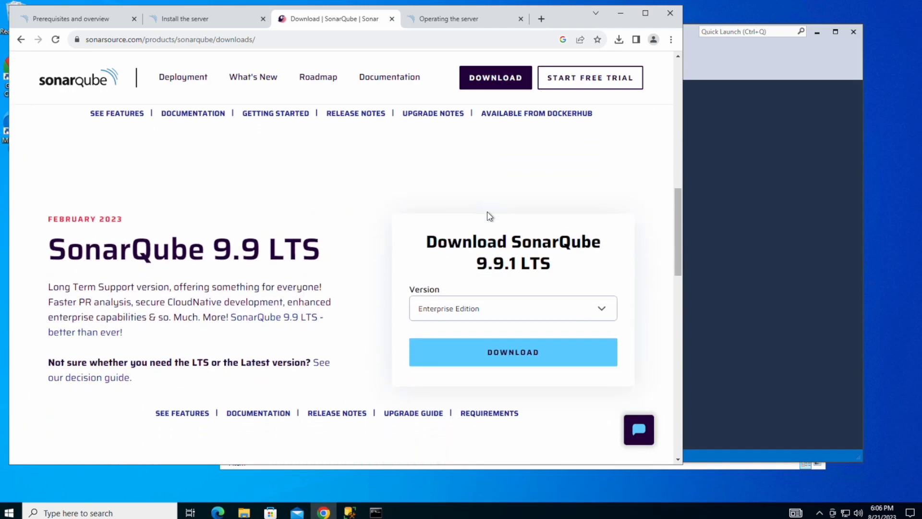
pyautogui.moveTo(549, 346)
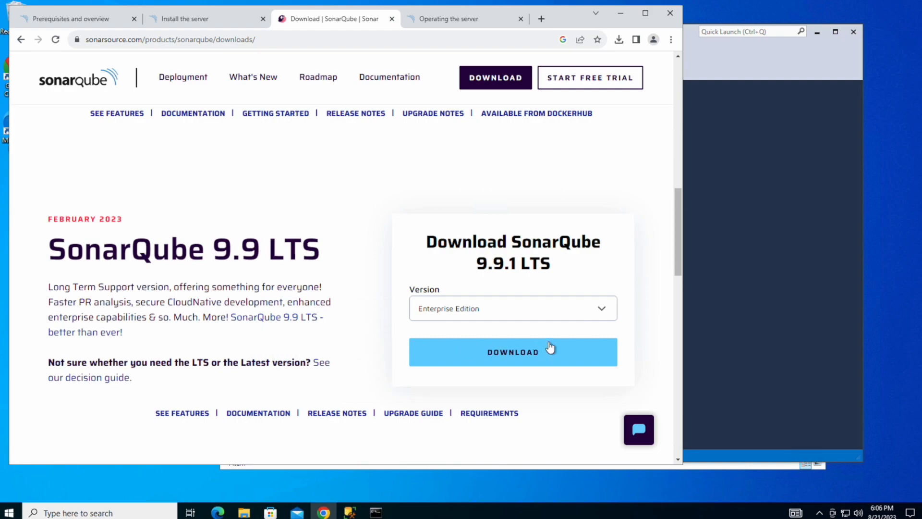
pyautogui.click(511, 308)
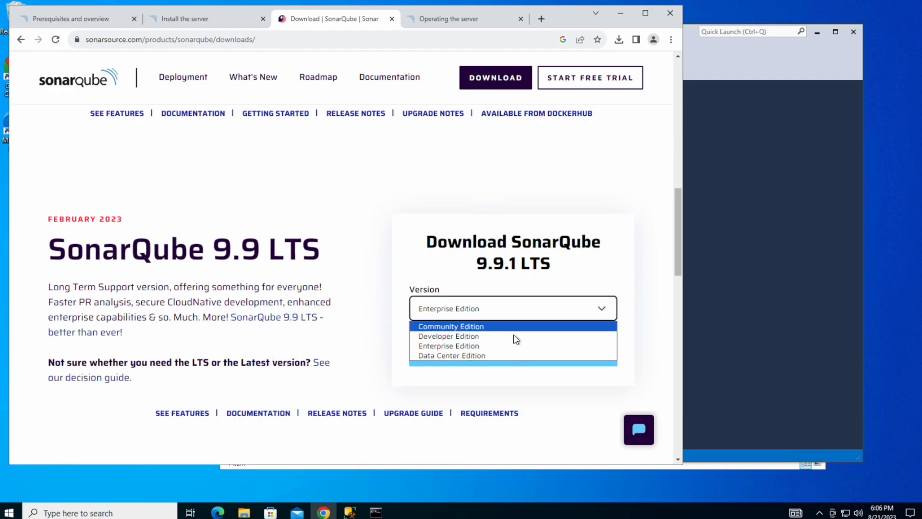
pyautogui.click(448, 336)
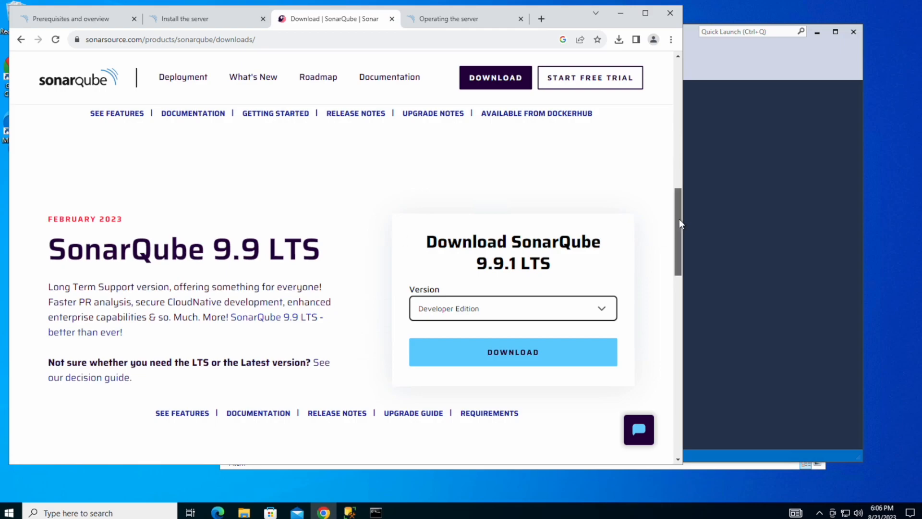
# Step: Download the Developer Edition 10.1 zip and show it in its folder
pyautogui.scroll(-3)
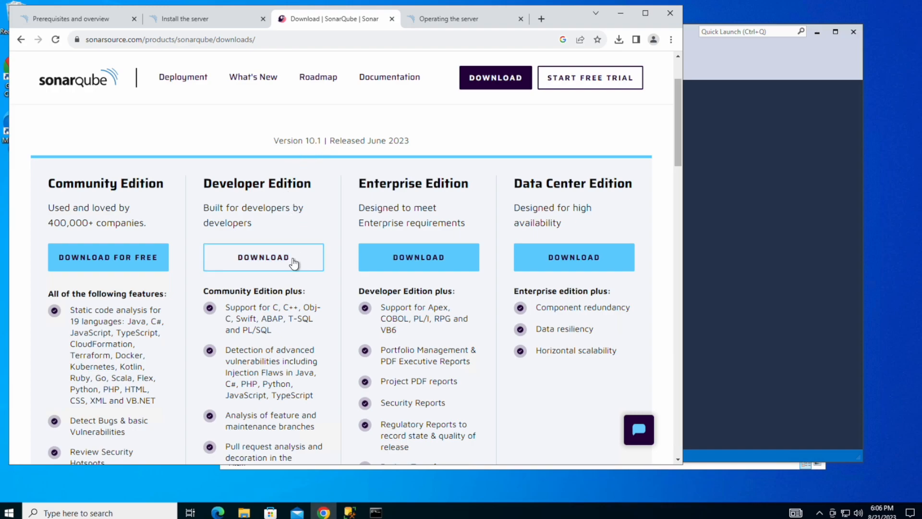
pyautogui.click(262, 257)
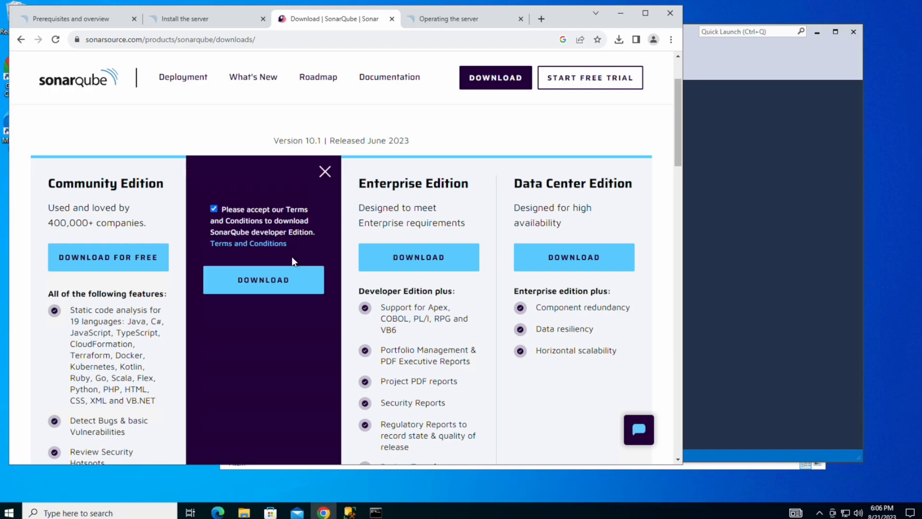
pyautogui.click(263, 279)
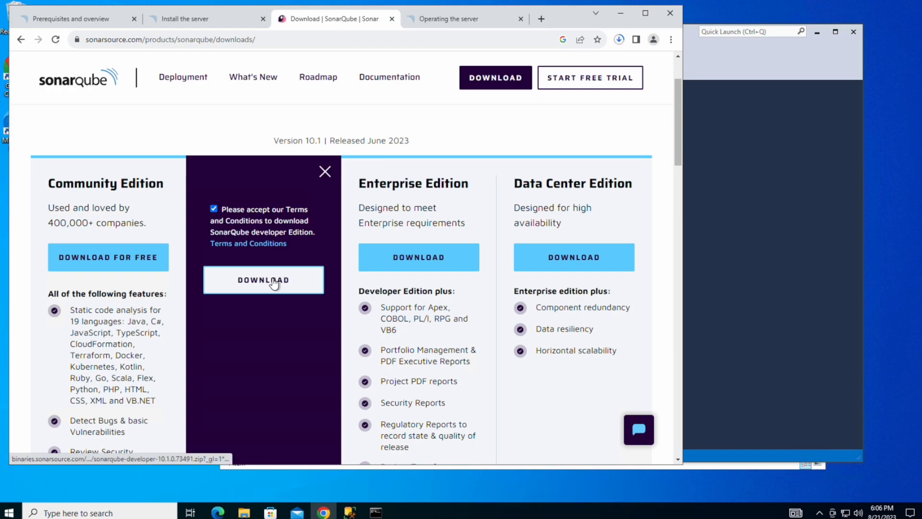
pyautogui.click(263, 280)
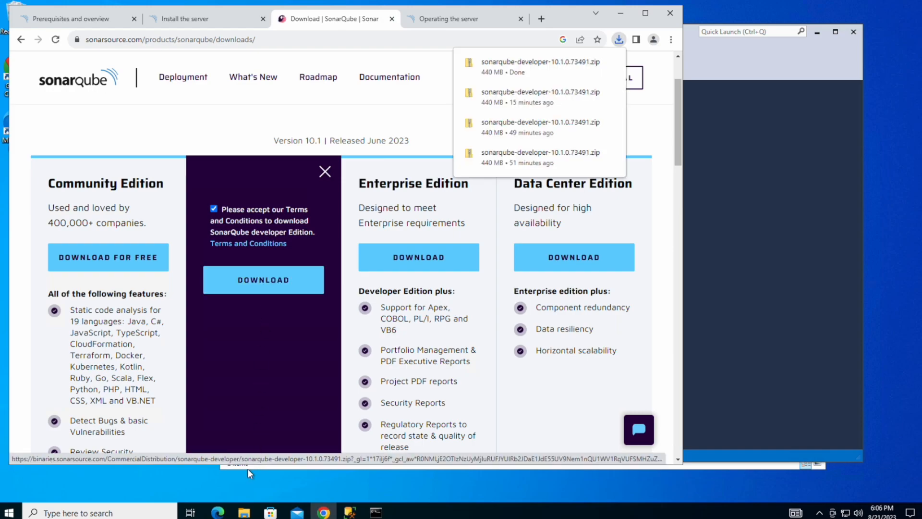
pyautogui.click(243, 513)
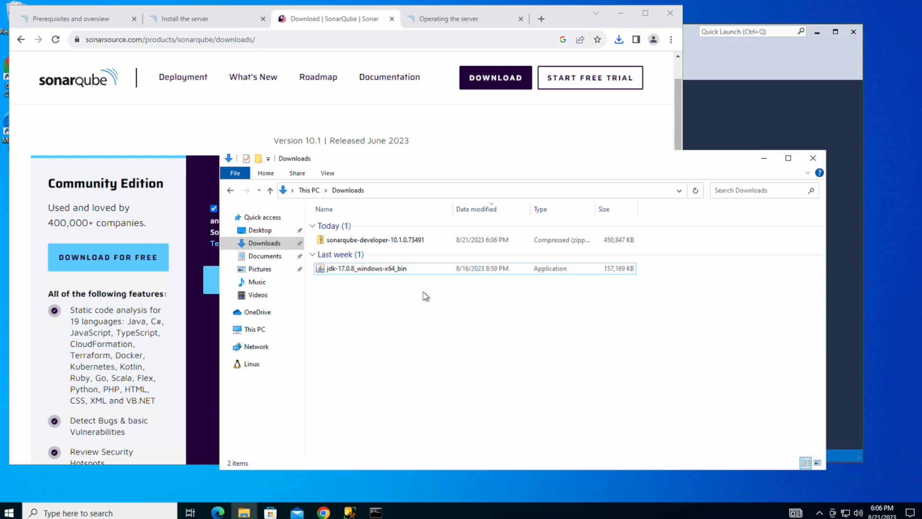
# Step: Extract the Developer Edition zip to C:\sonarqube-developer-10.1.0.73491
pyautogui.click(377, 239)
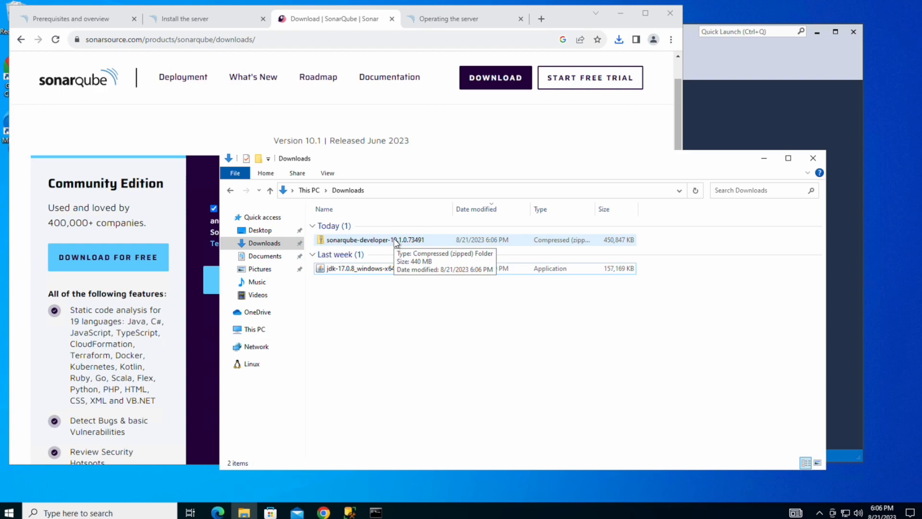
pyautogui.rightClick(373, 240)
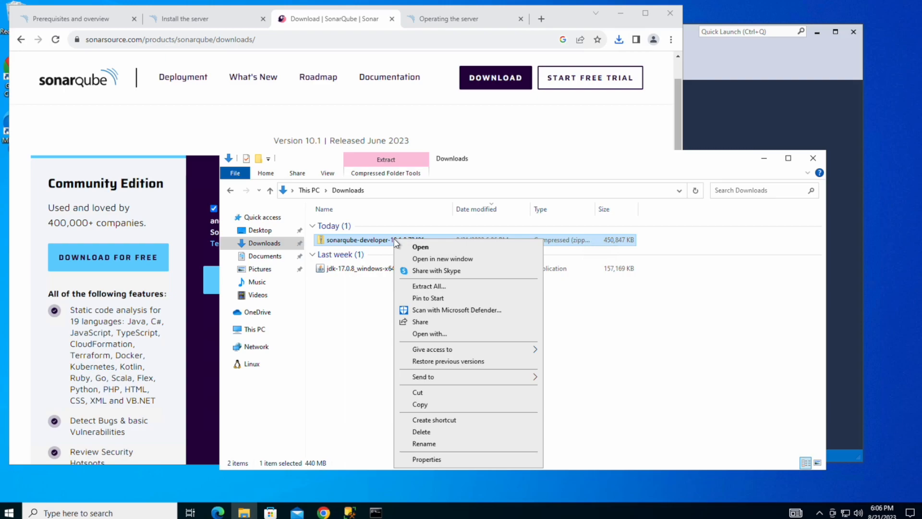
pyautogui.click(429, 286)
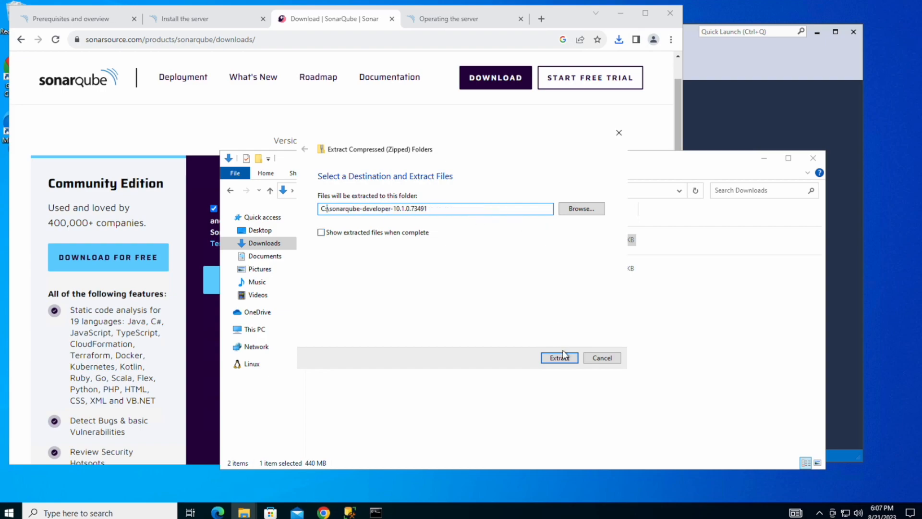
pyautogui.click(558, 357)
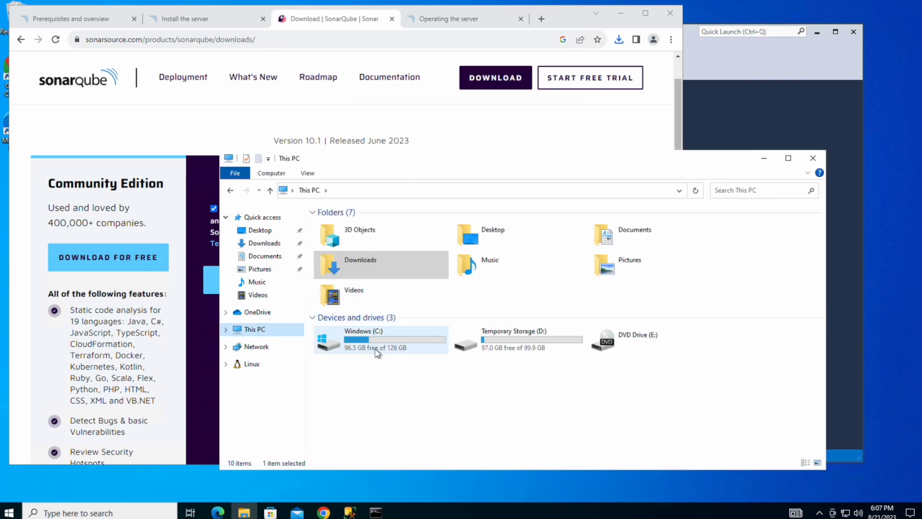
# Step: Browse C: > sonarqube-developer-10.1.0.73491 > conf and select sonar.properties
pyautogui.doubleClick(363, 338)
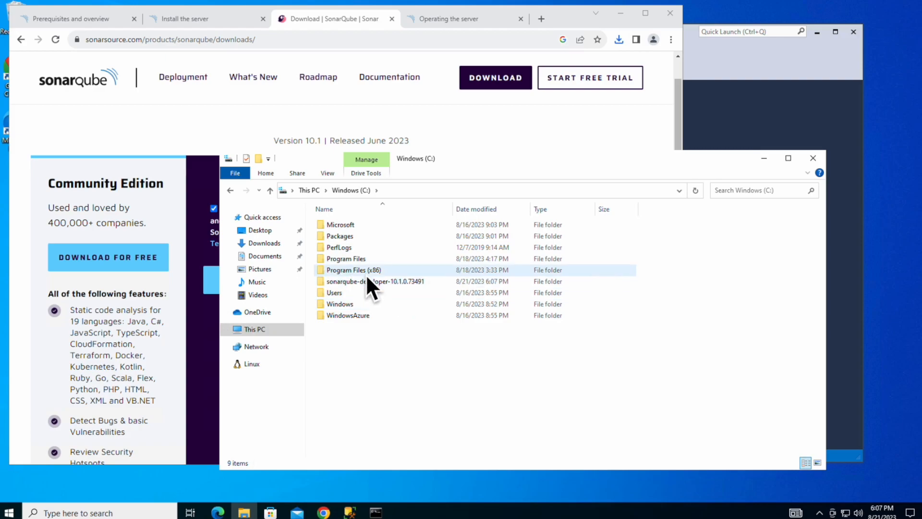
pyautogui.moveTo(350, 285)
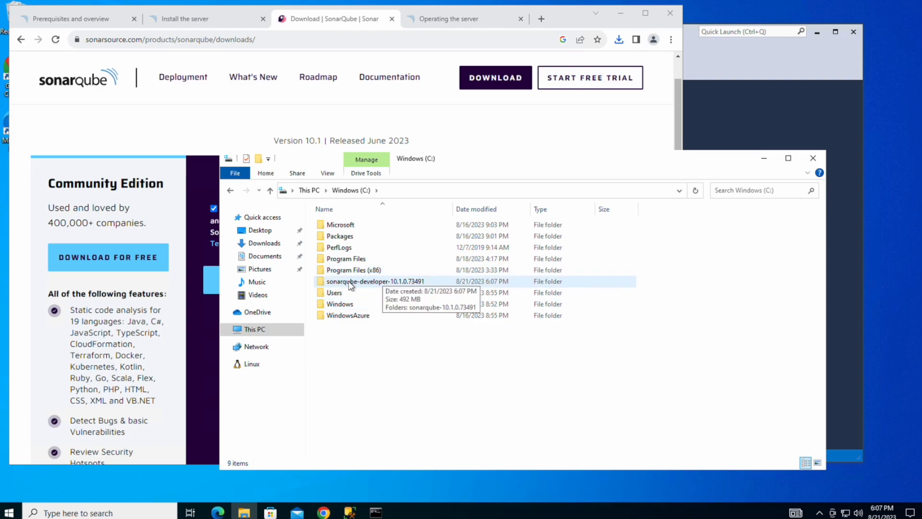
pyautogui.click(376, 282)
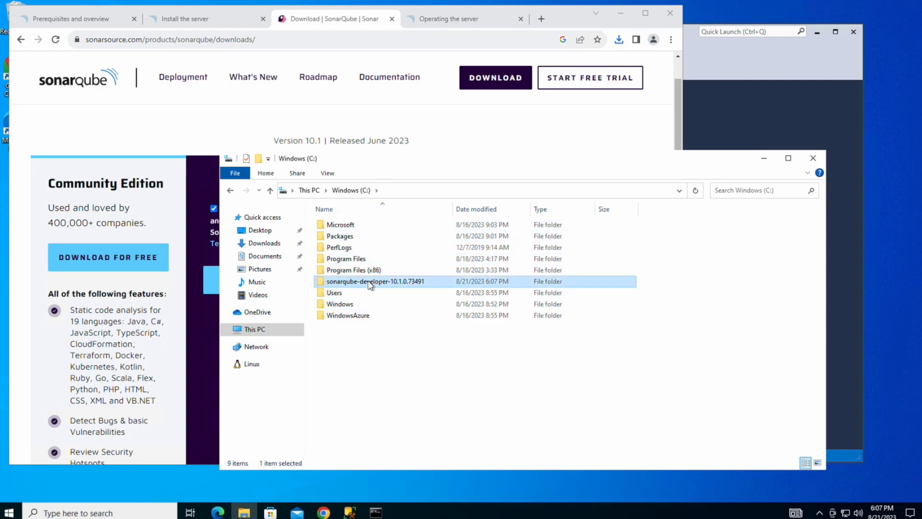
pyautogui.doubleClick(375, 281)
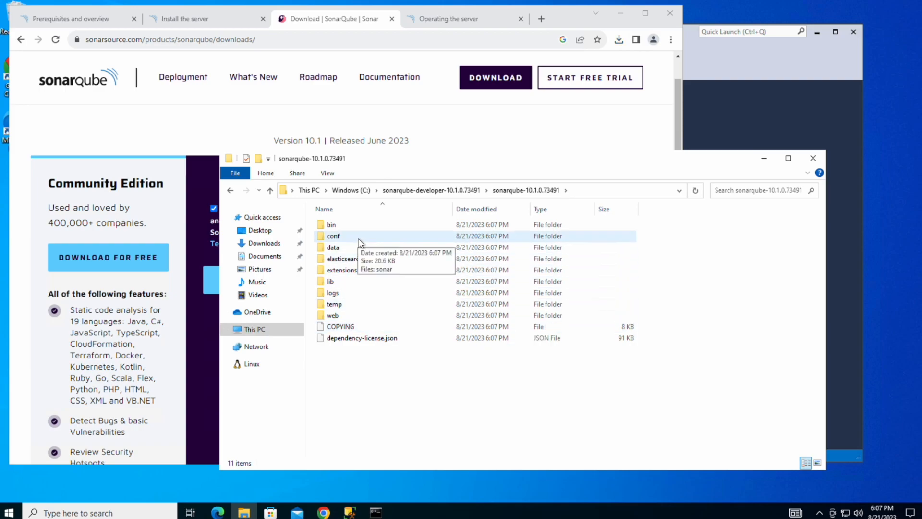
pyautogui.moveTo(348, 240)
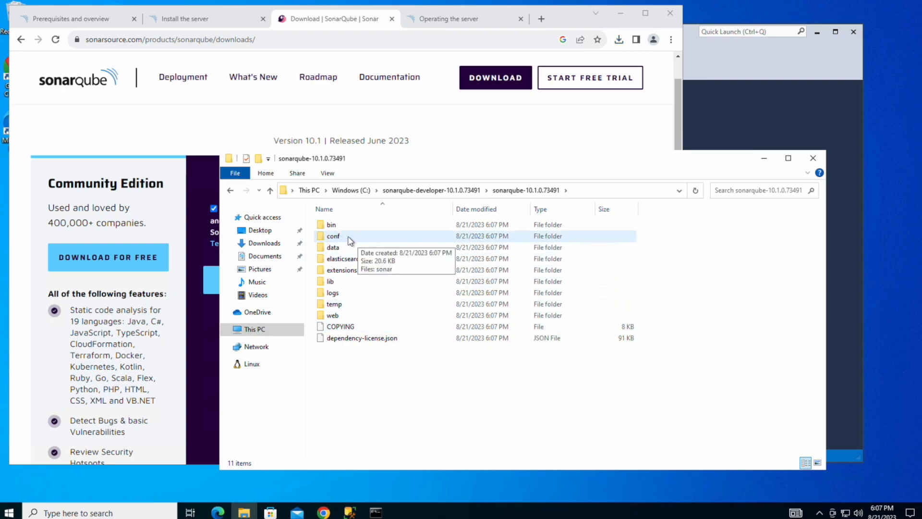
pyautogui.doubleClick(333, 236)
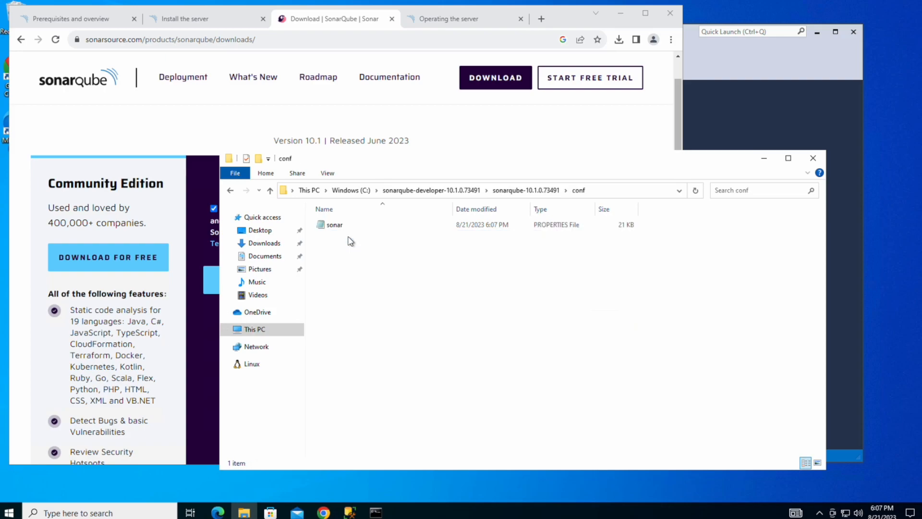
pyautogui.moveTo(343, 228)
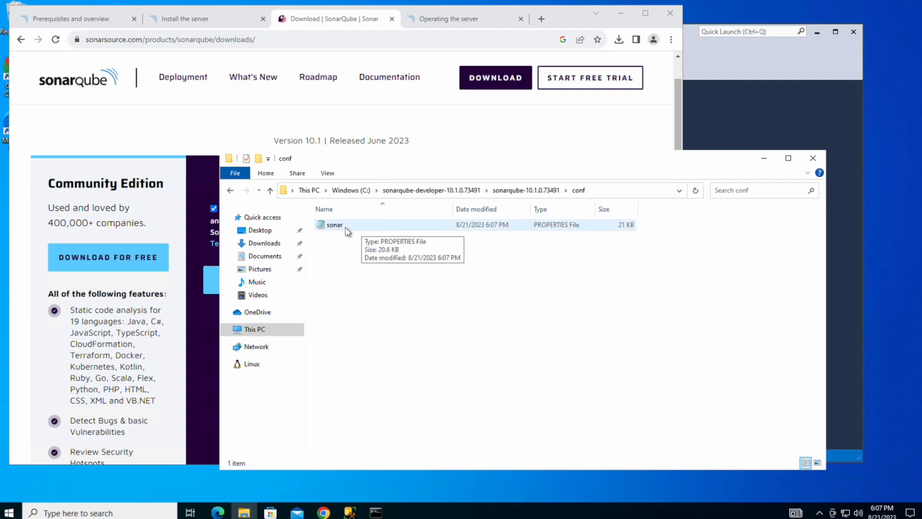
pyautogui.click(335, 225)
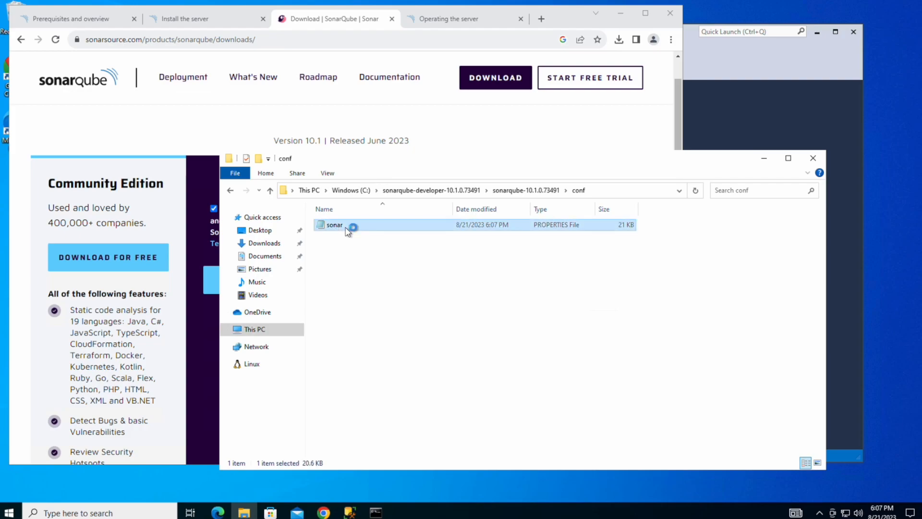
pyautogui.doubleClick(335, 224)
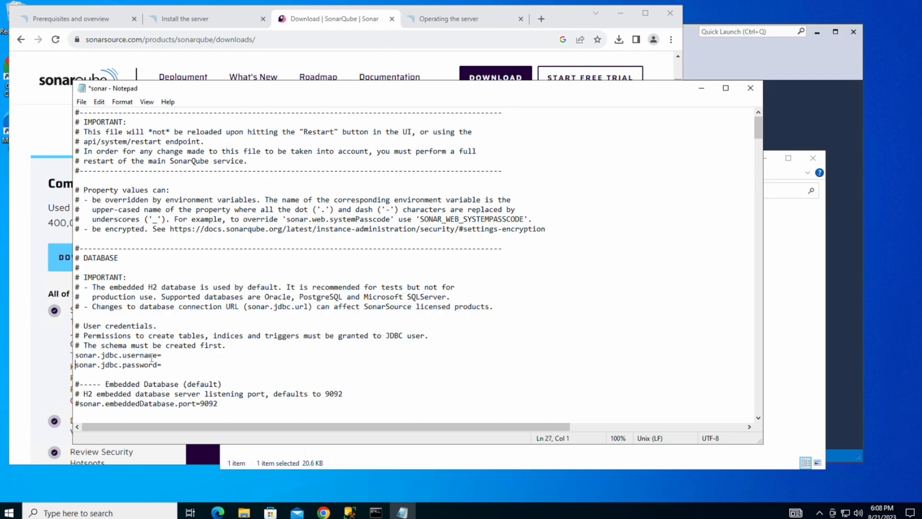
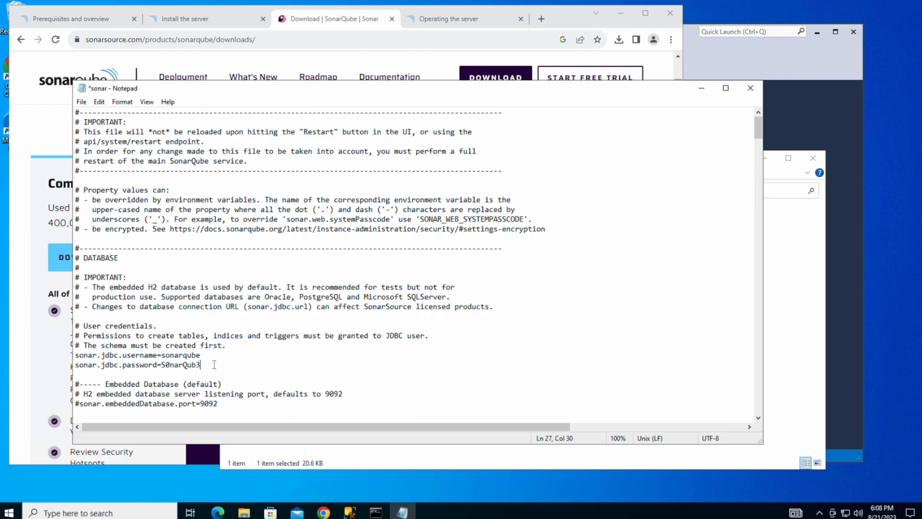
pyautogui.scroll(-3)
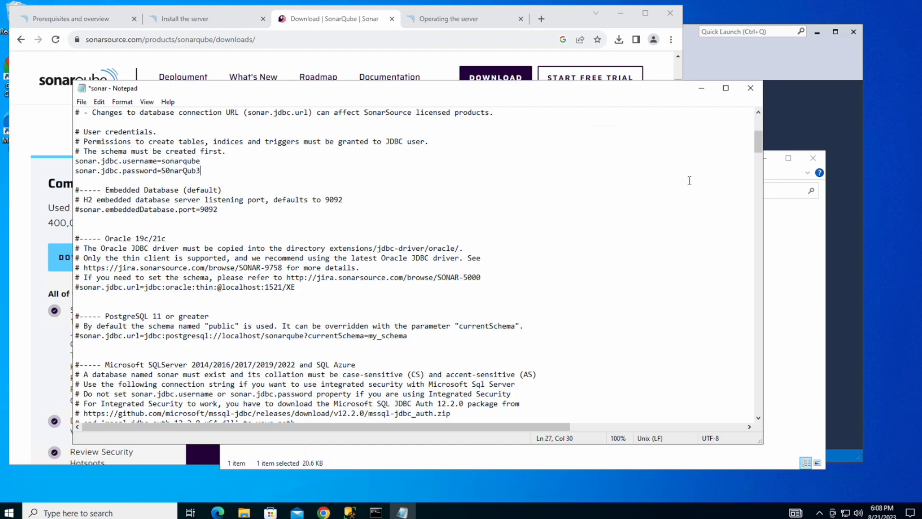
# Step: Scroll to the SQL Server section and select the default sonar.jdbc.url connection string
pyautogui.scroll(-3)
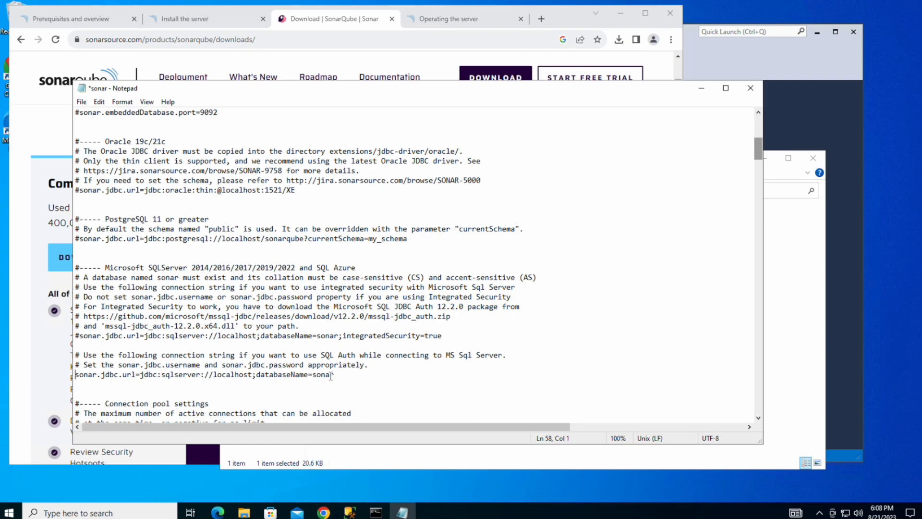
pyautogui.moveTo(139, 374); pyautogui.dragTo(333, 374)
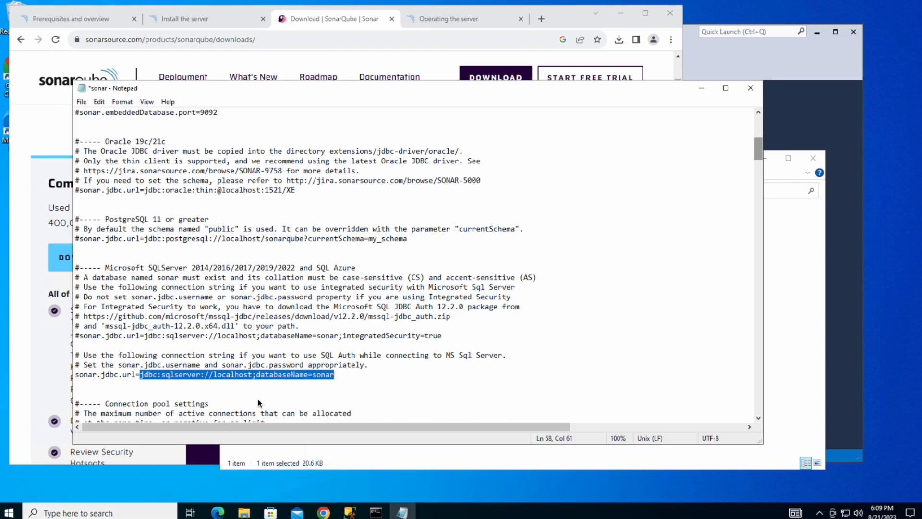
pyautogui.moveTo(364, 378)
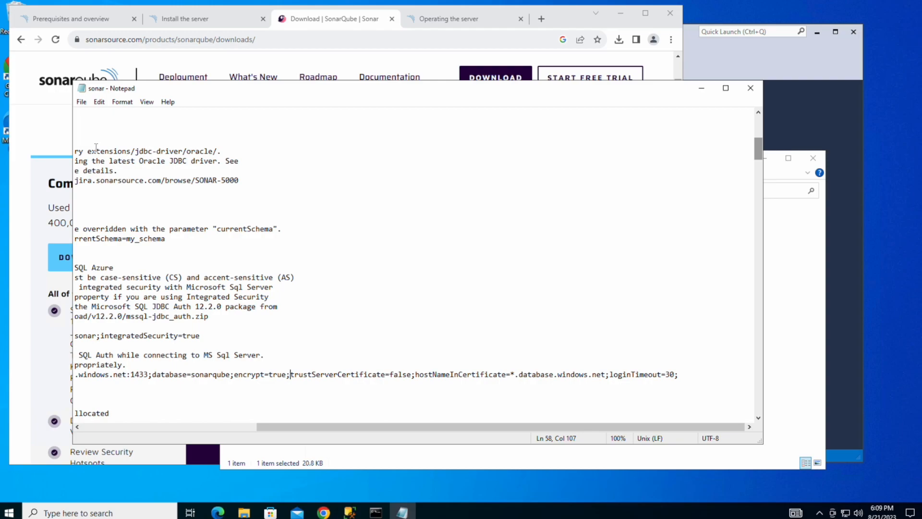
# Step: In Command Prompt, change into the SonarQube bin\windows-x86-64 folder and run StartSonar.bat
pyautogui.click(375, 512)
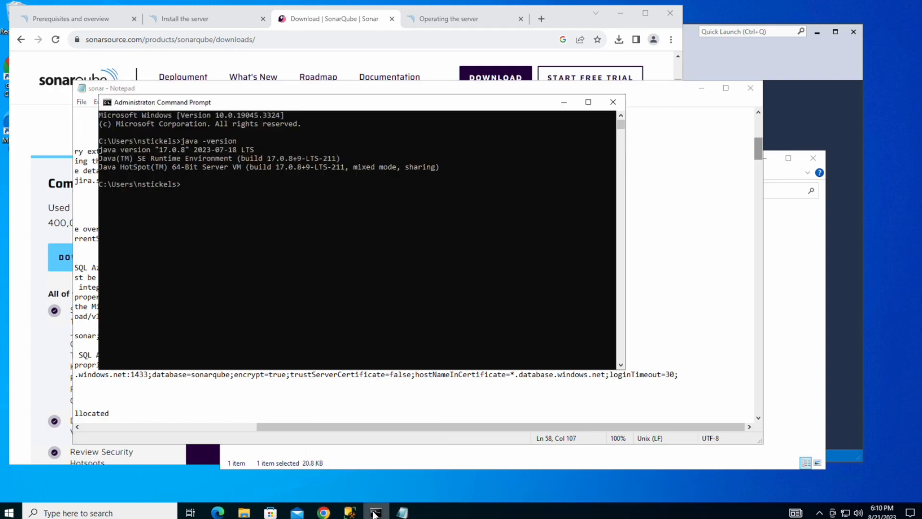
pyautogui.write('cd c:\\')
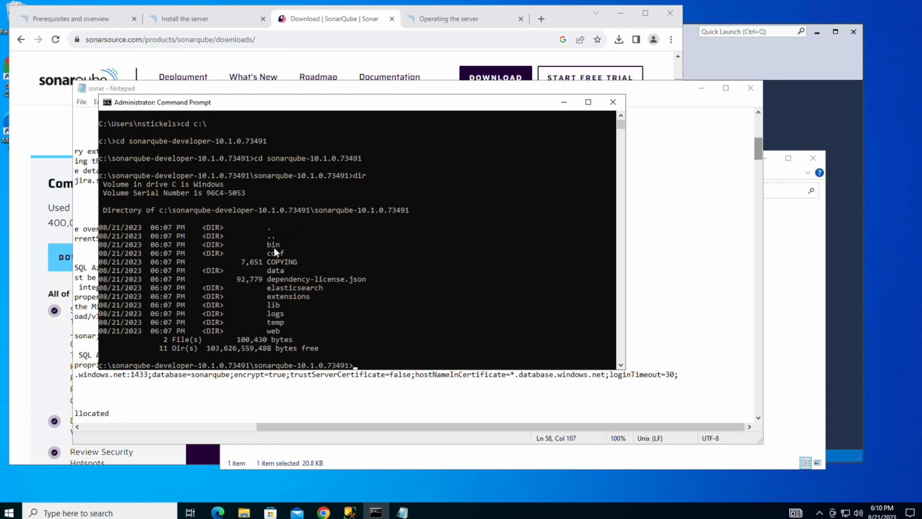
pyautogui.write('cd bin')
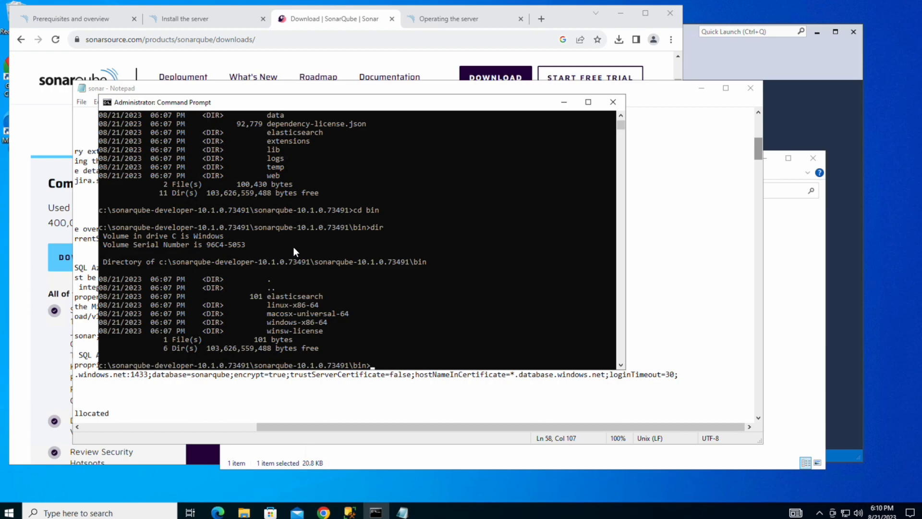
pyautogui.moveTo(321, 338)
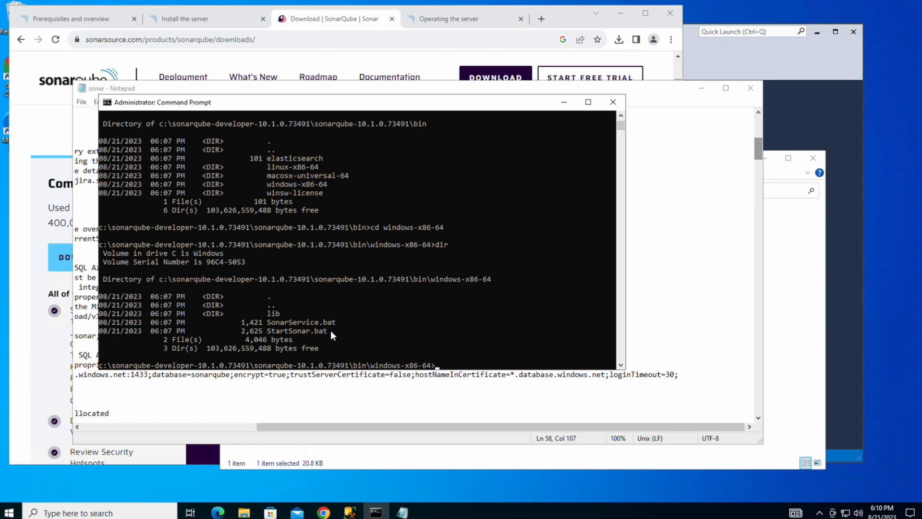
pyautogui.write('StartSona')
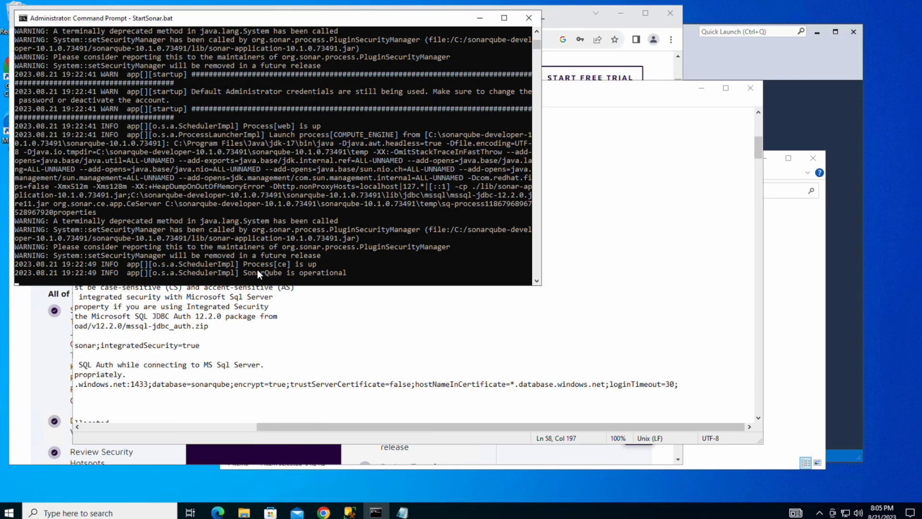
pyautogui.moveTo(340, 277)
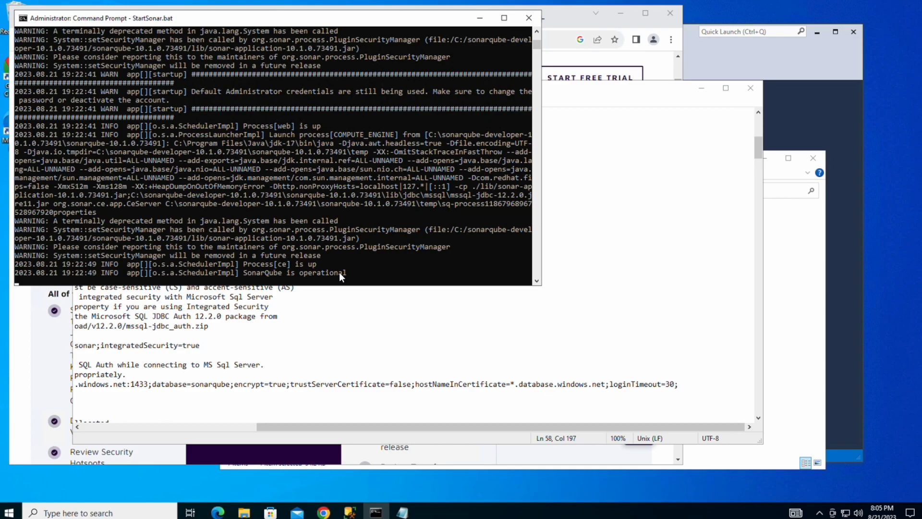
pyautogui.moveTo(601, 54)
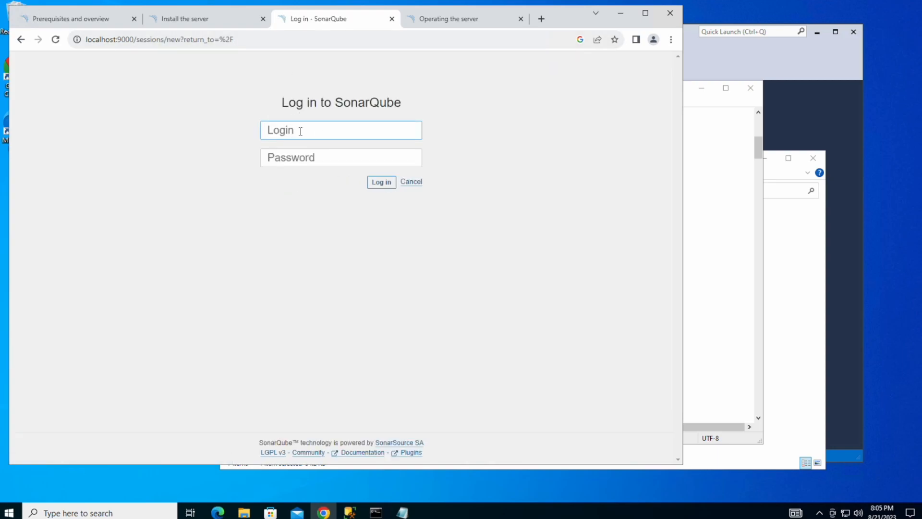
# Step: Log in to SonarQube as admin with the default password
pyautogui.click(381, 181)
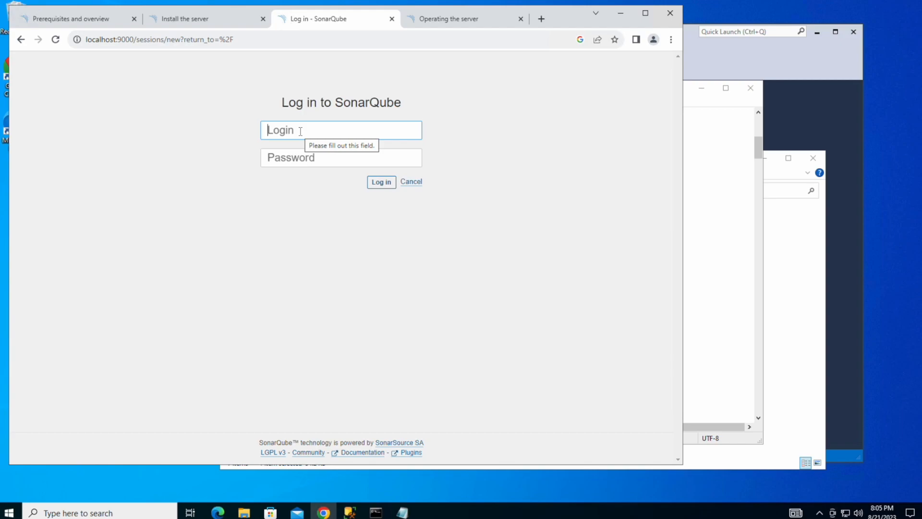
pyautogui.write('admin')
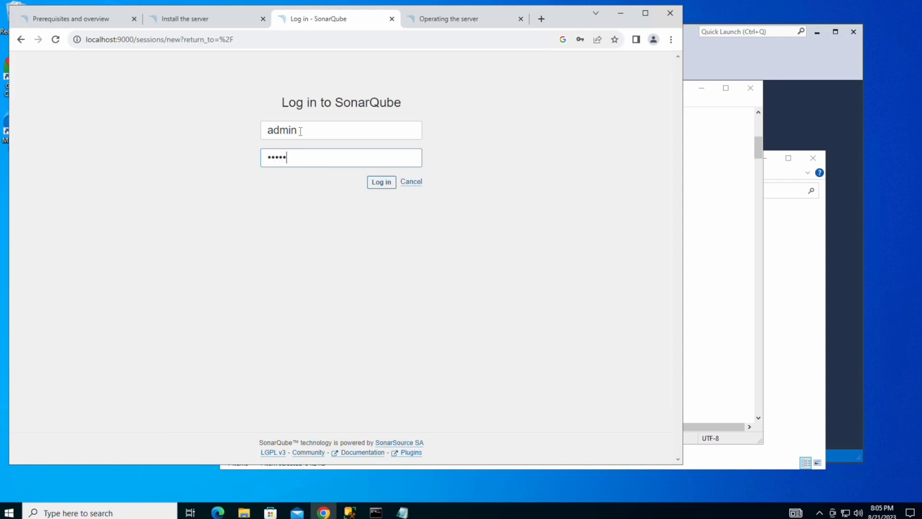
pyautogui.click(380, 181)
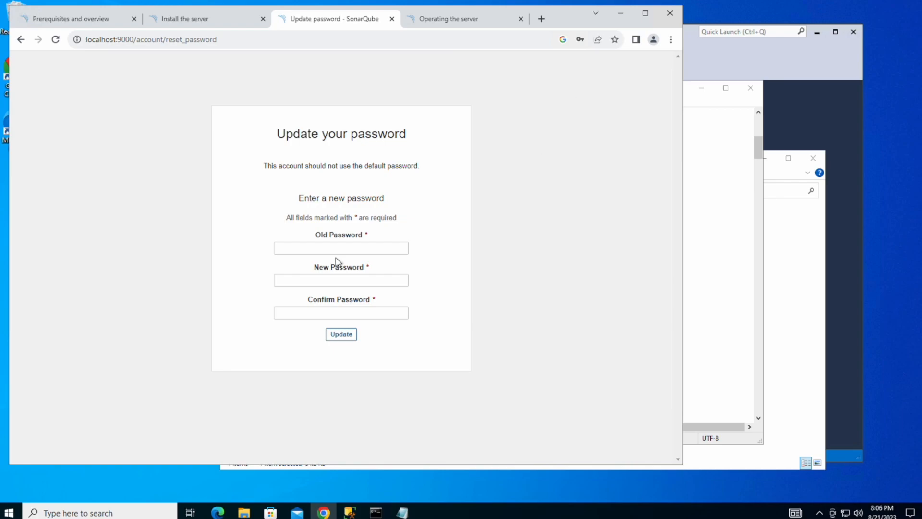
# Step: Enter the old admin password and a new confirmed password, then update it
pyautogui.click(341, 248)
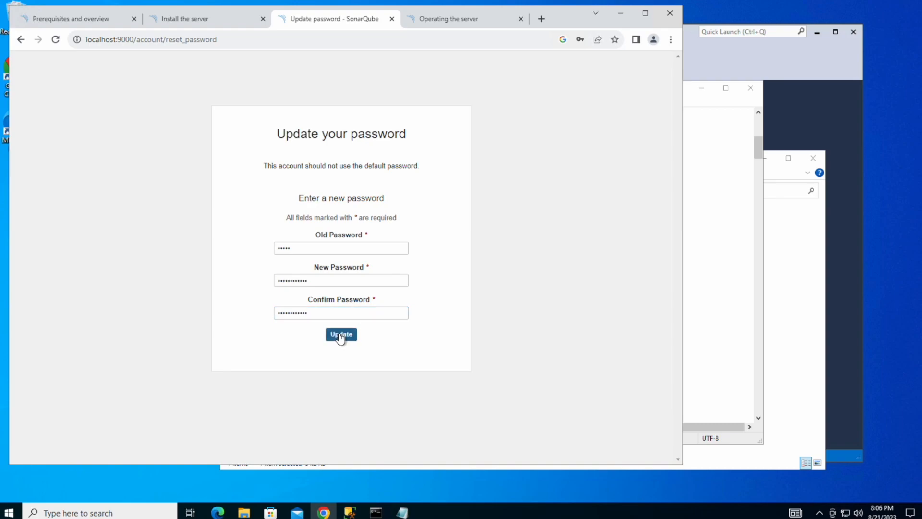
pyautogui.click(340, 335)
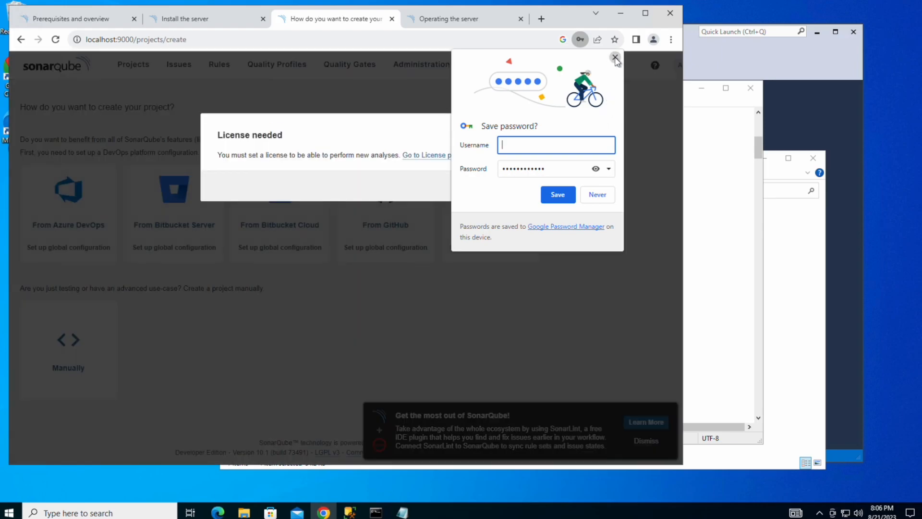
# Step: Dismiss Chrome's save-password offer and go to the License page from the License needed notice
pyautogui.click(615, 57)
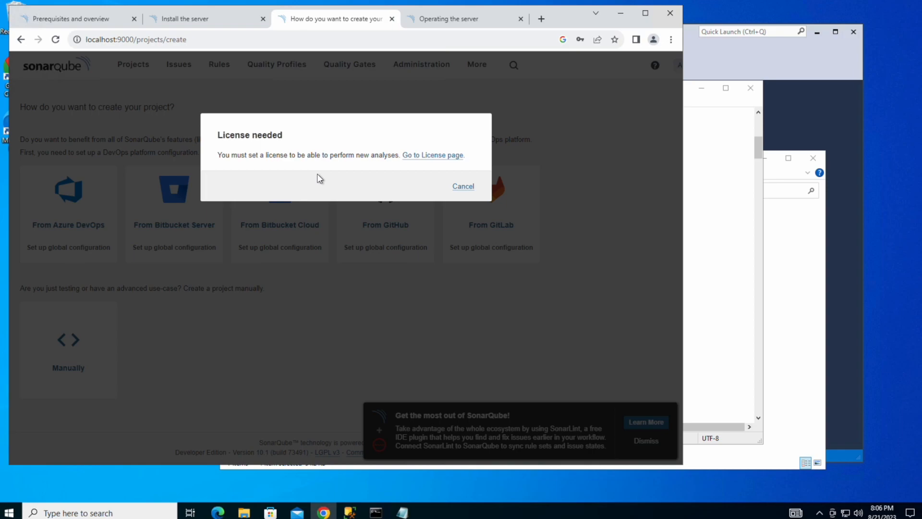
pyautogui.moveTo(432, 155)
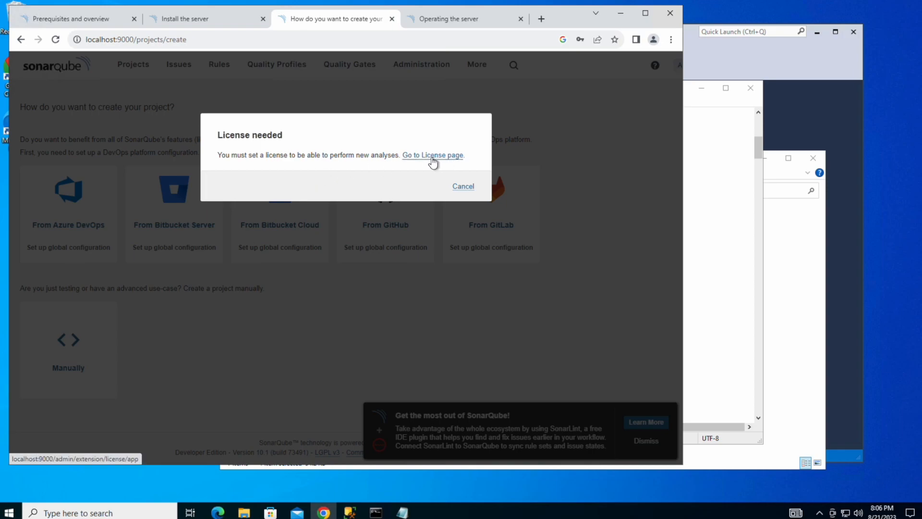
pyautogui.click(433, 155)
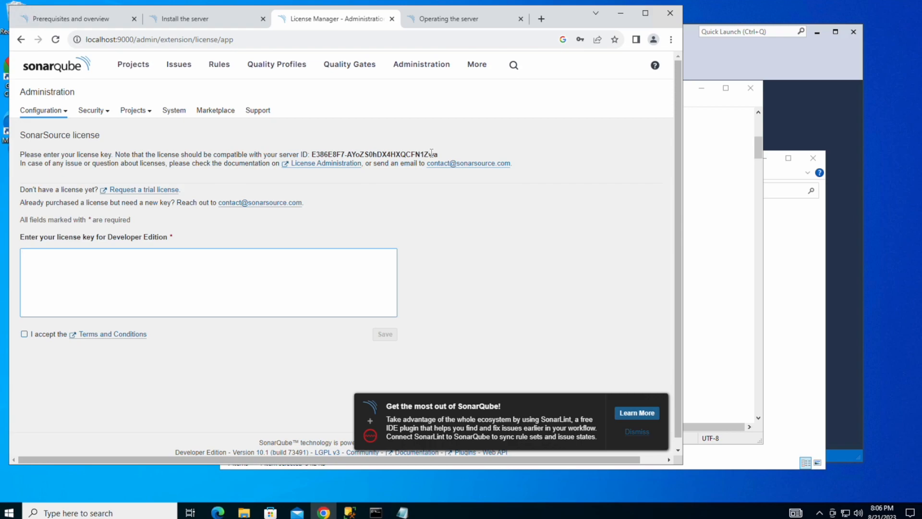
pyautogui.click(208, 254)
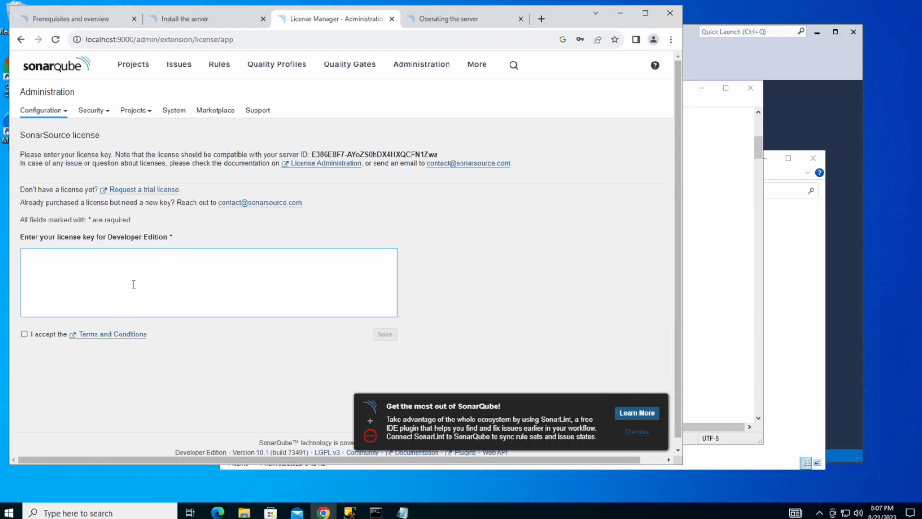
pyautogui.click(385, 335)
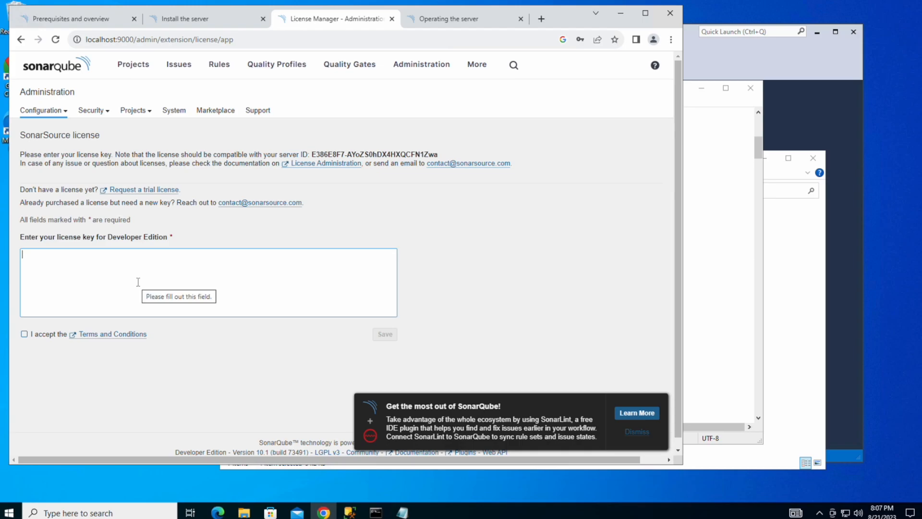
pyautogui.click(465, 18)
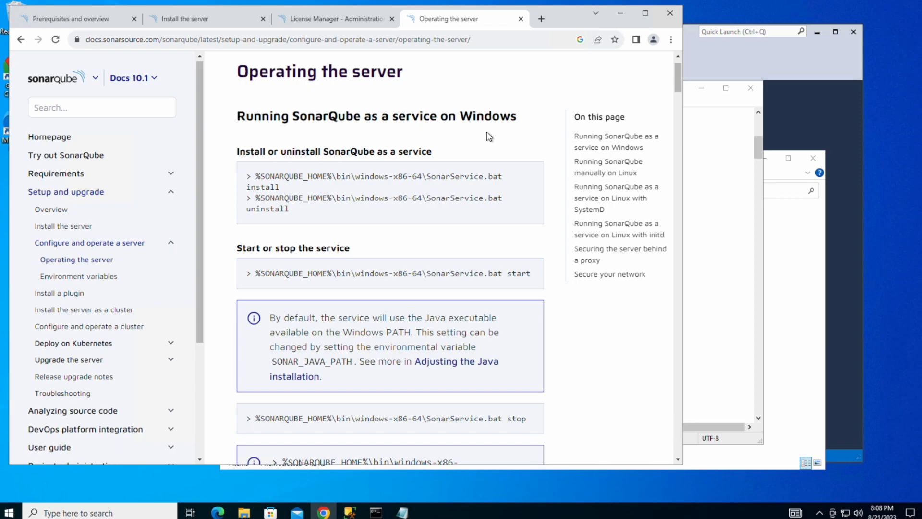
pyautogui.moveTo(429, 247)
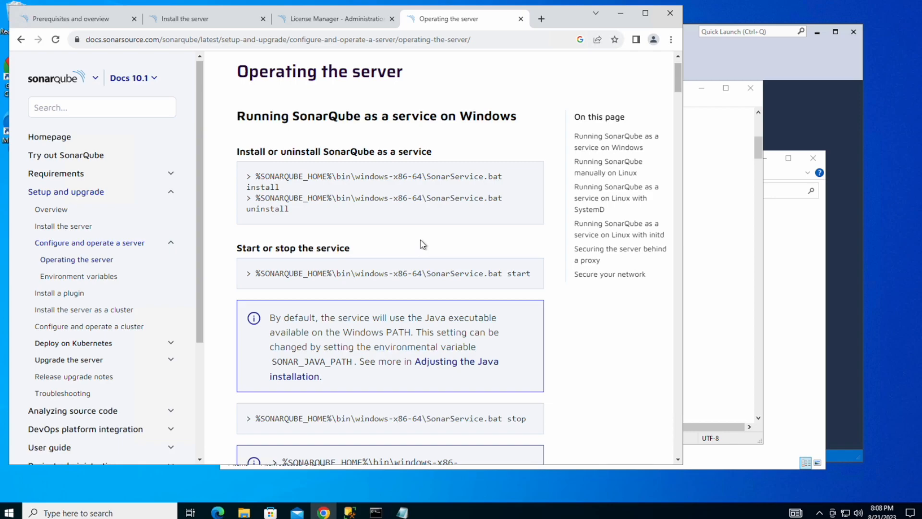
# Step: Scroll the Operating the server docs down to 'Securing the server behind a proxy'
pyautogui.scroll(-3)
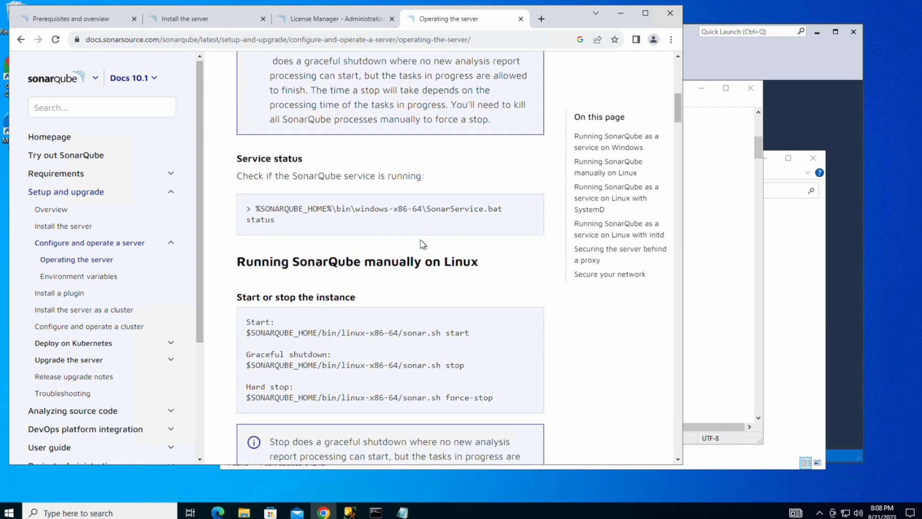
pyautogui.scroll(-3)
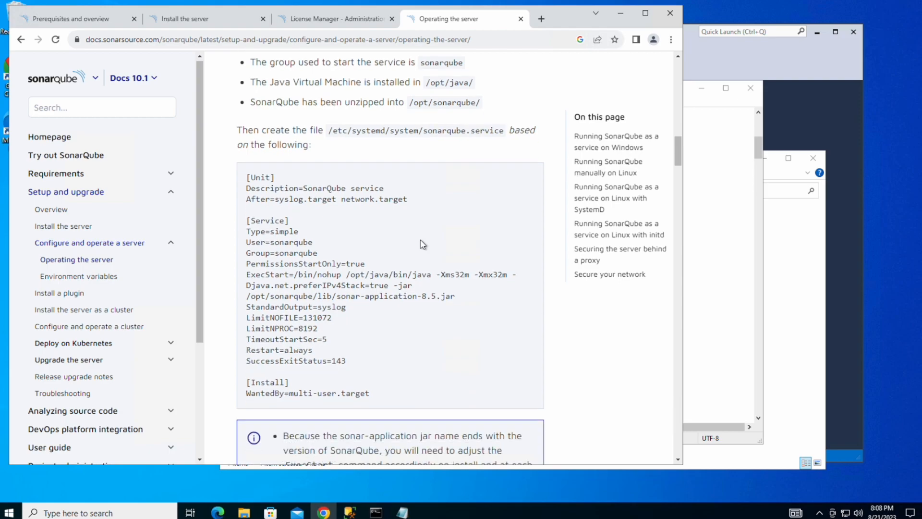
pyautogui.scroll(-3)
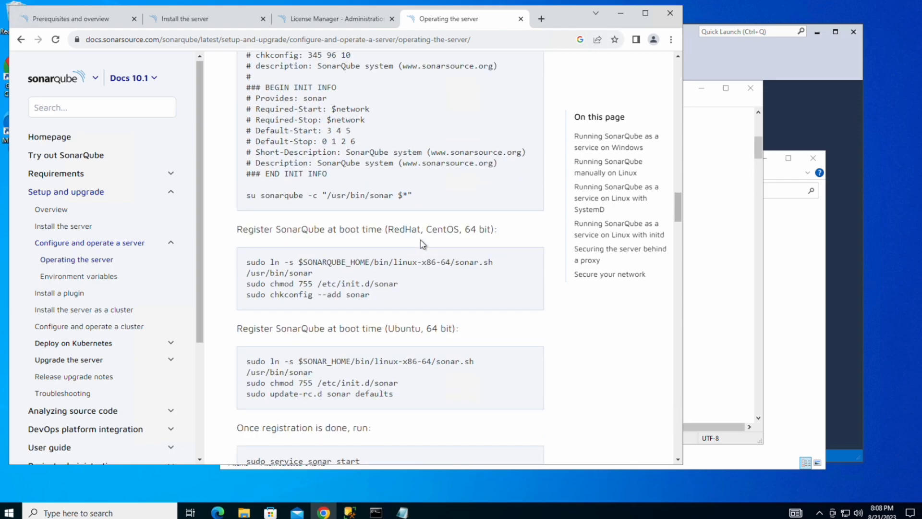
pyautogui.scroll(-3)
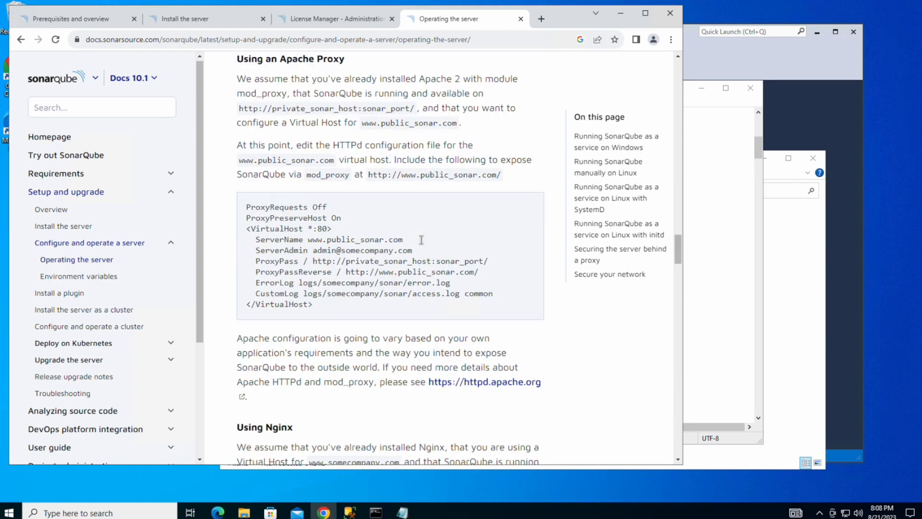
pyautogui.scroll(-3)
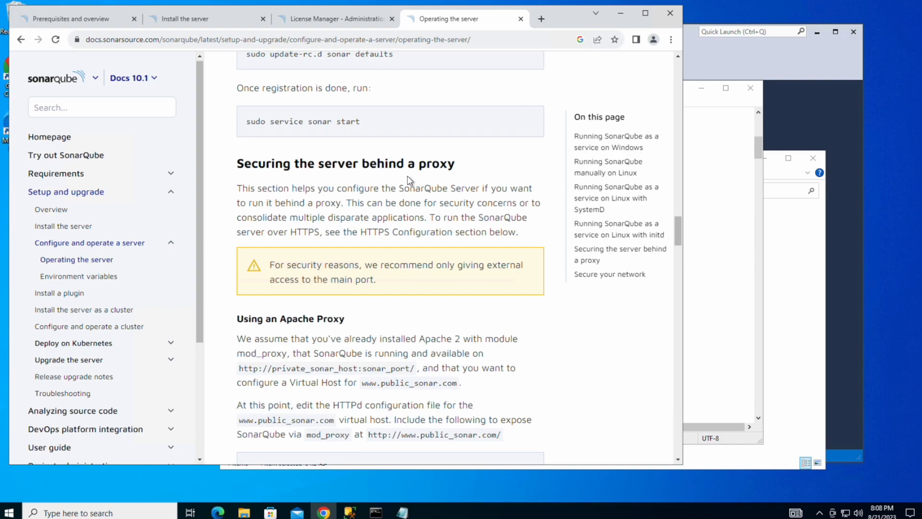
pyautogui.moveTo(78, 275)
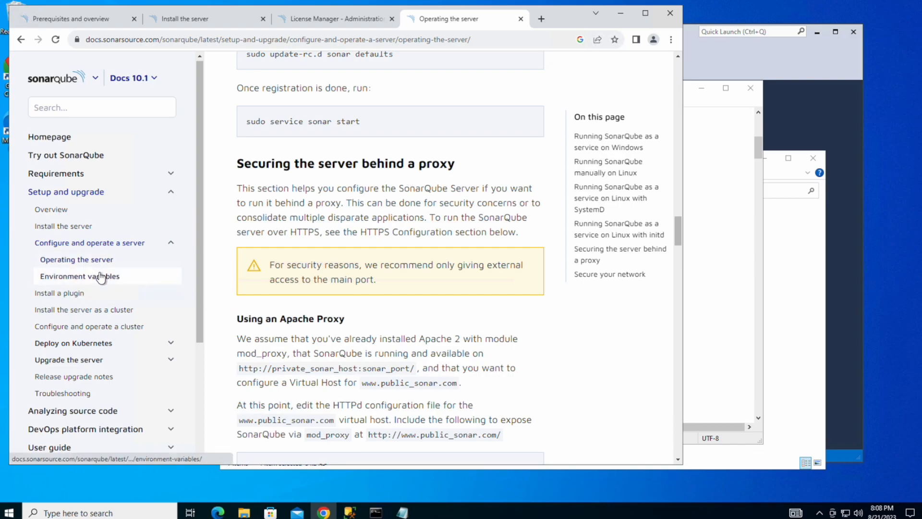
pyautogui.moveTo(114, 277)
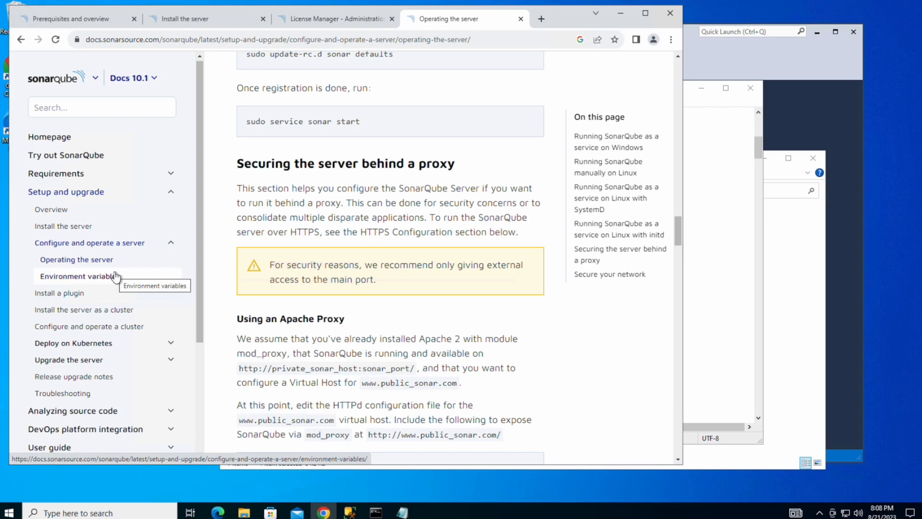
pyautogui.moveTo(201, 276)
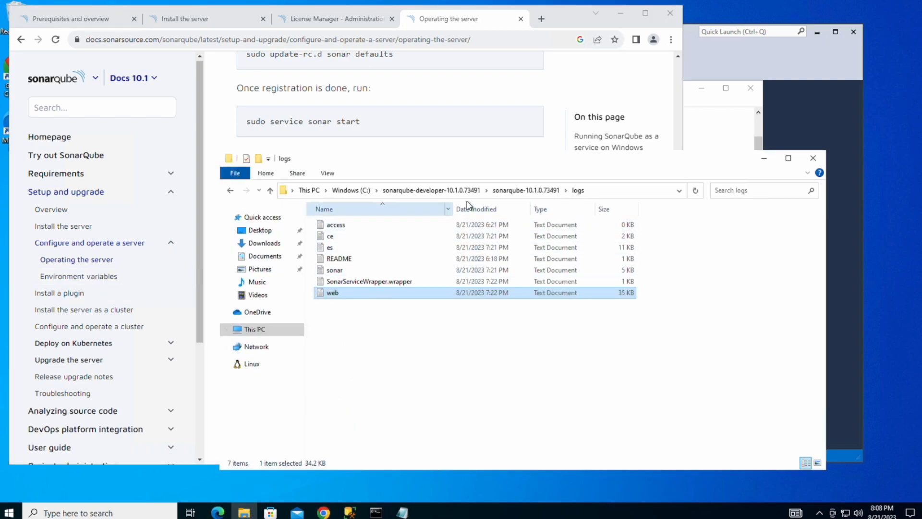
pyautogui.click(269, 191)
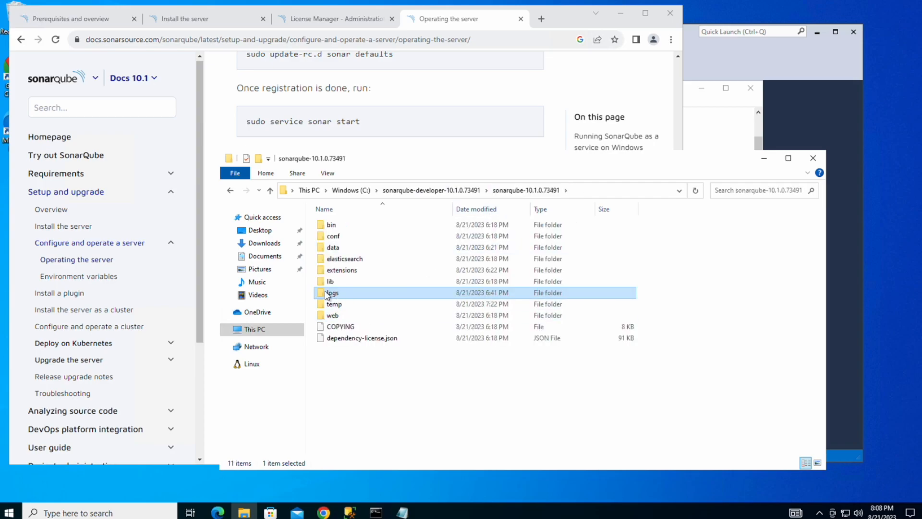
pyautogui.doubleClick(332, 292)
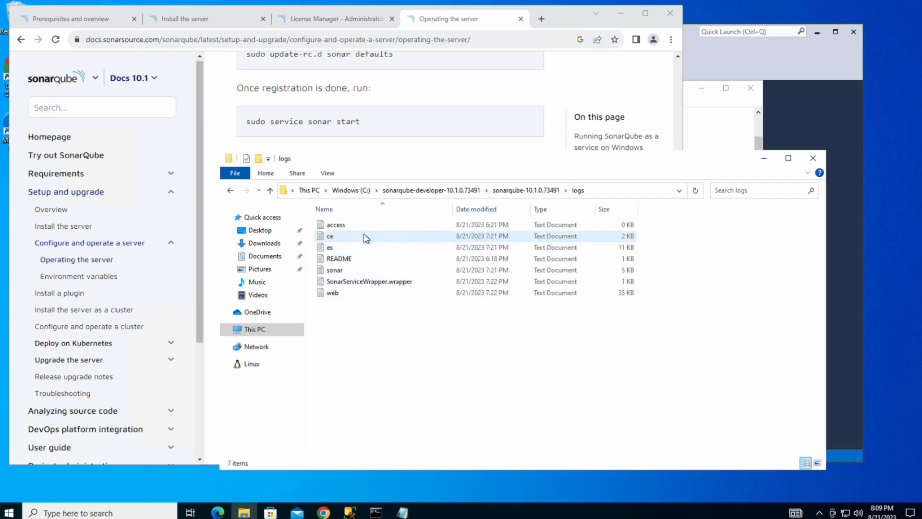
pyautogui.click(379, 327)
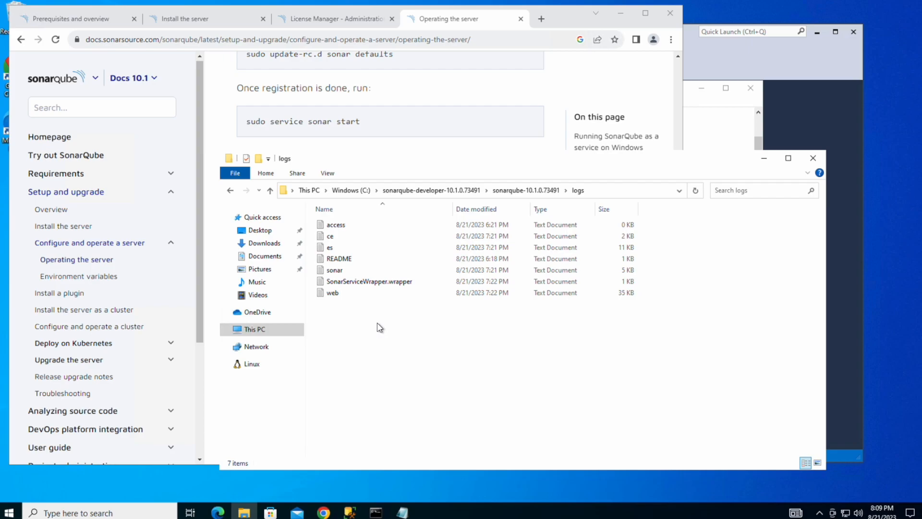
pyautogui.moveTo(361, 273)
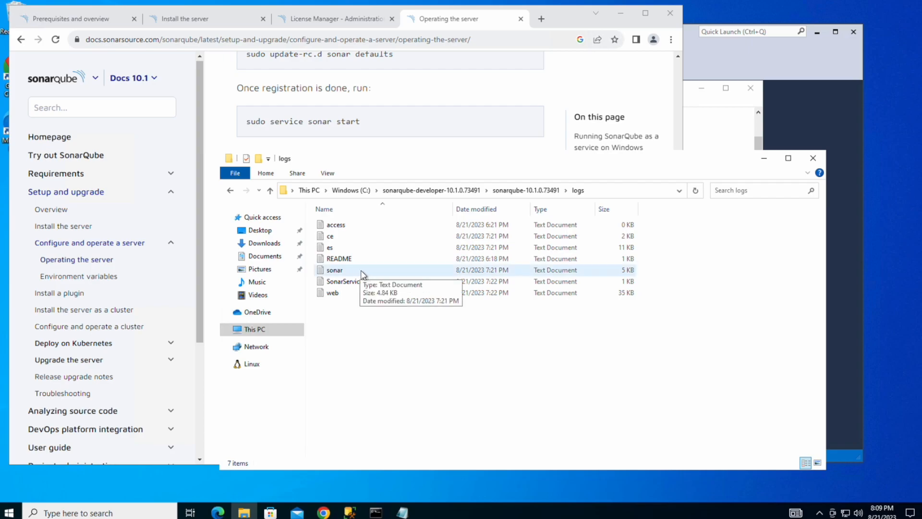
pyautogui.moveTo(367, 274)
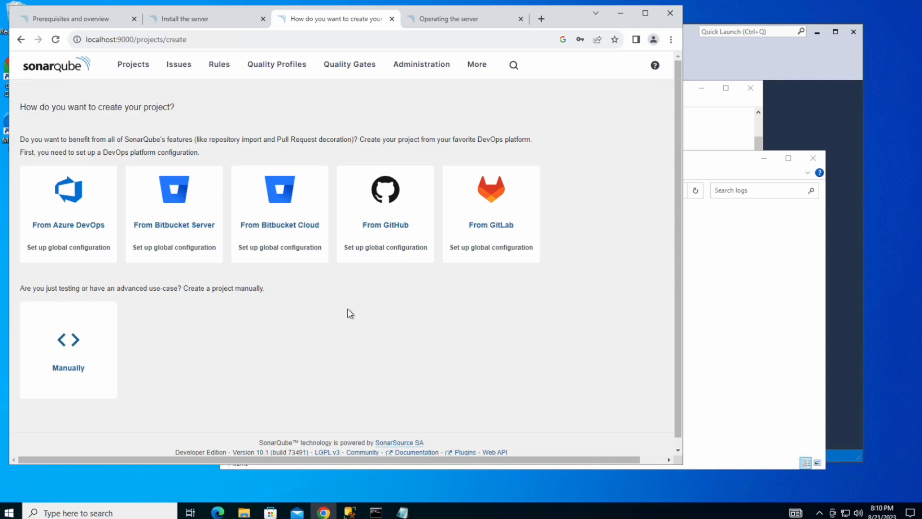
pyautogui.moveTo(355, 291)
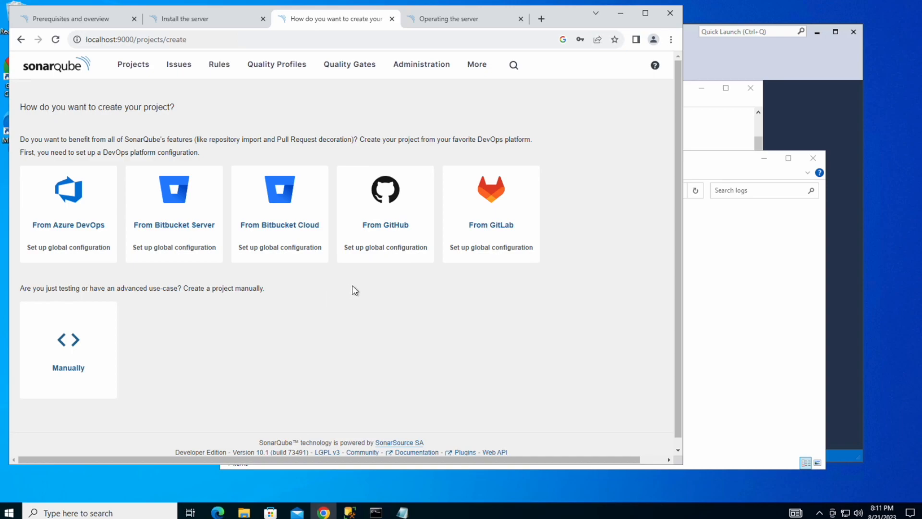
pyautogui.moveTo(408, 288)
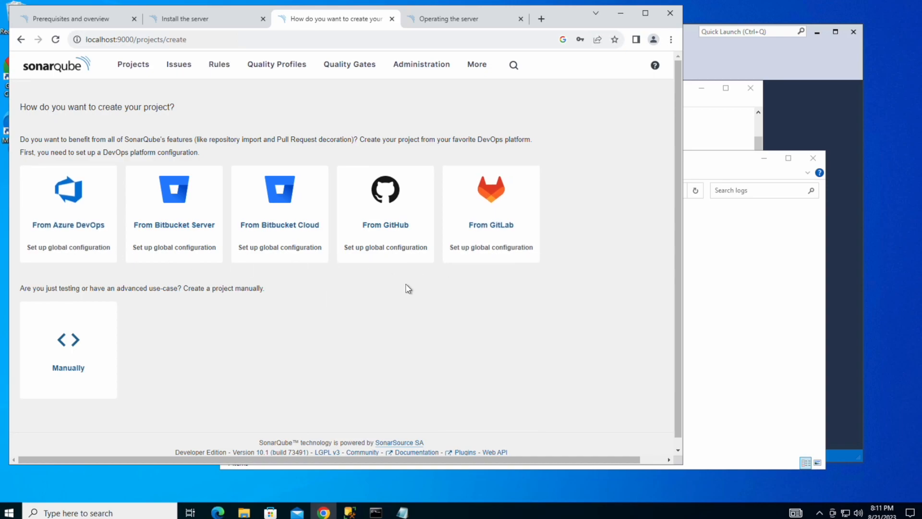
pyautogui.moveTo(247, 320)
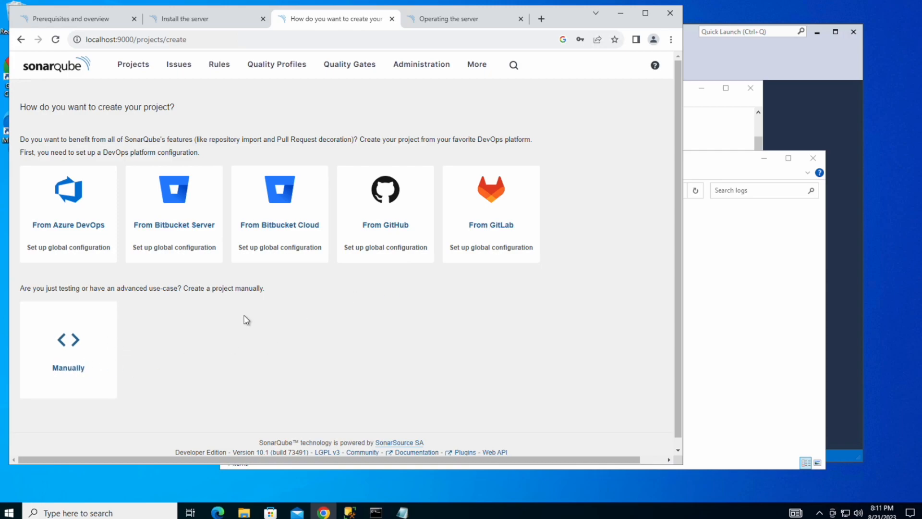